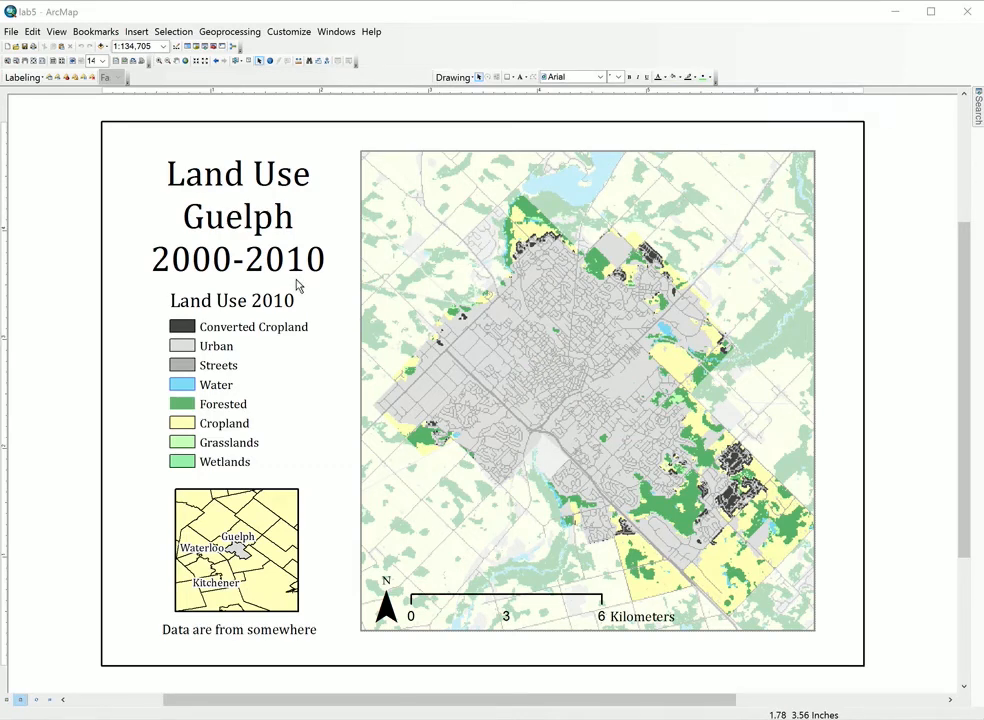
pyautogui.moveTo(352, 296)
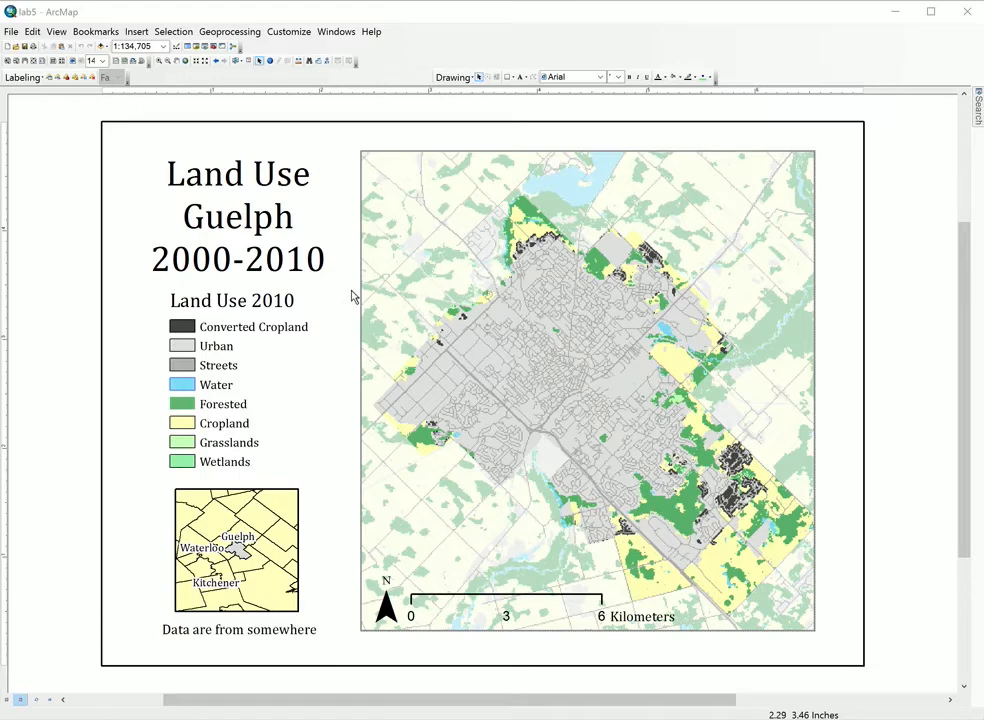
pyautogui.moveTo(332, 308)
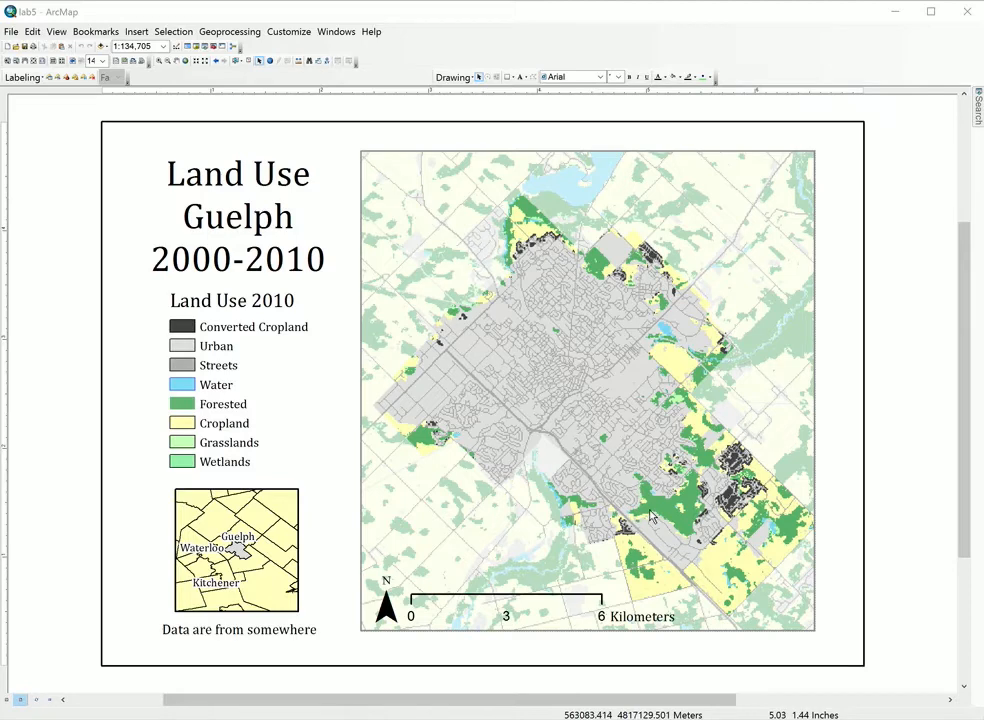
pyautogui.moveTo(652, 514)
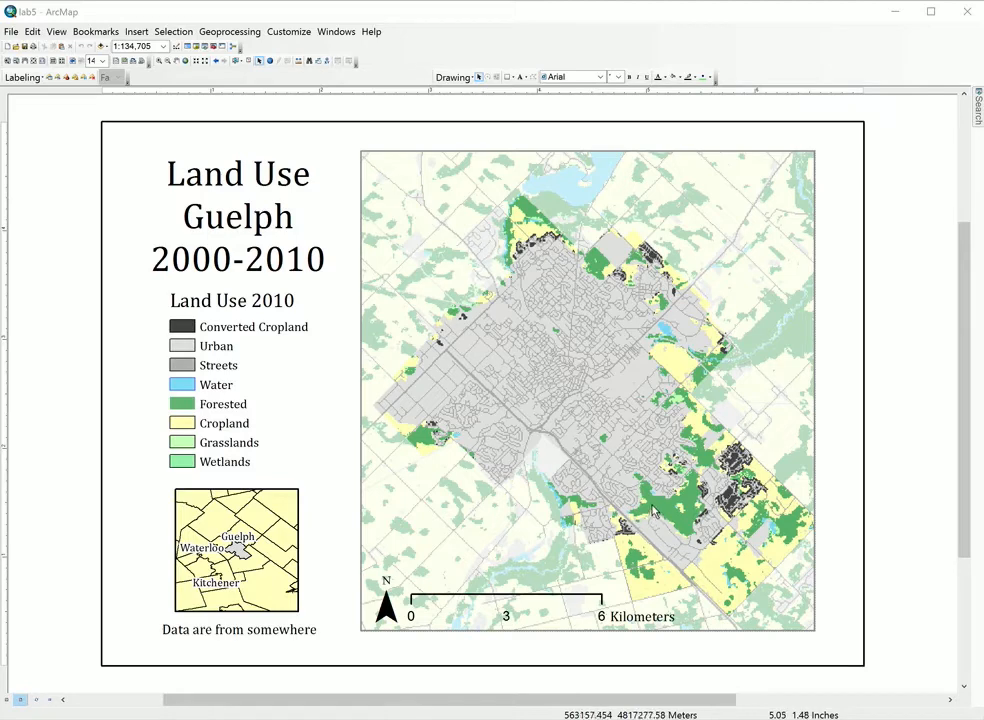
pyautogui.moveTo(258, 328)
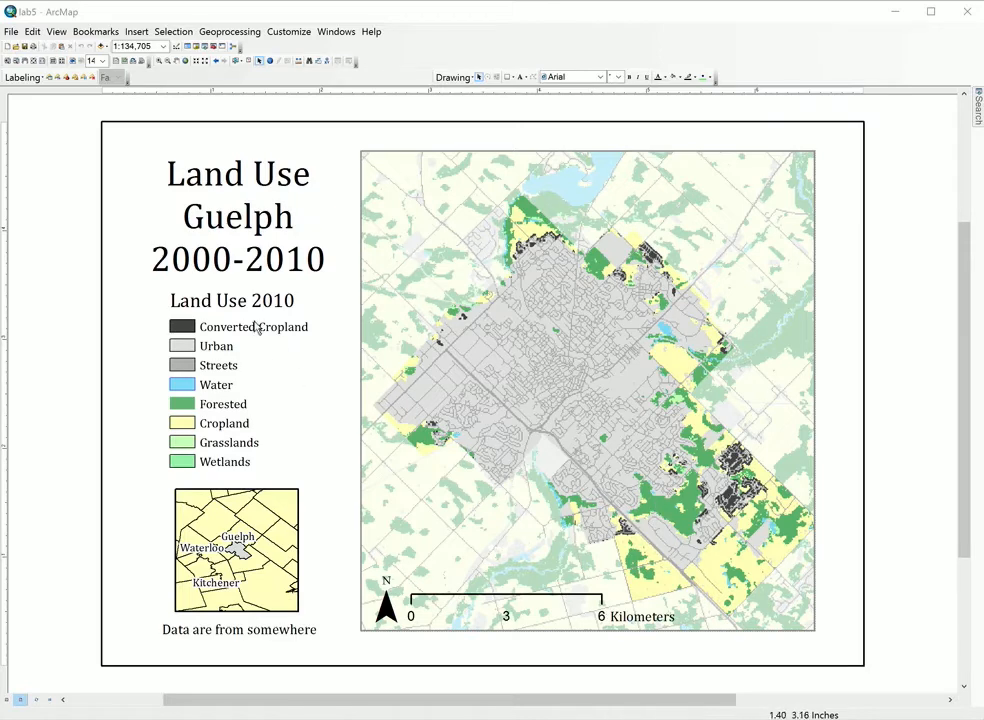
# Keep the map in Layout View, then bring up the File menu commands.
pyautogui.click(56, 32)
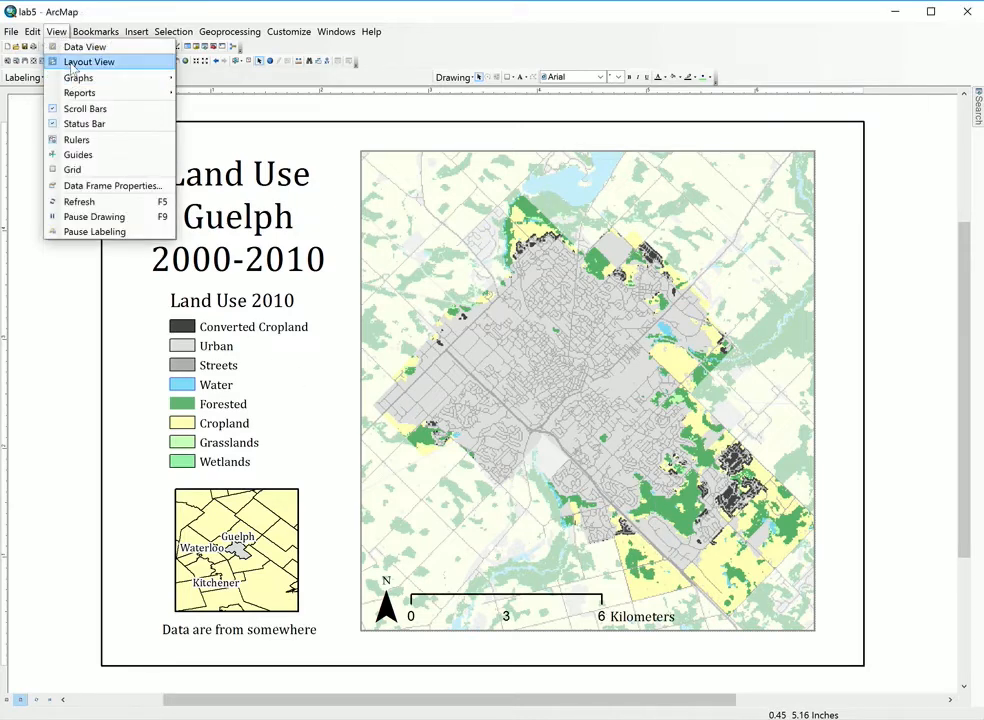
pyautogui.click(88, 60)
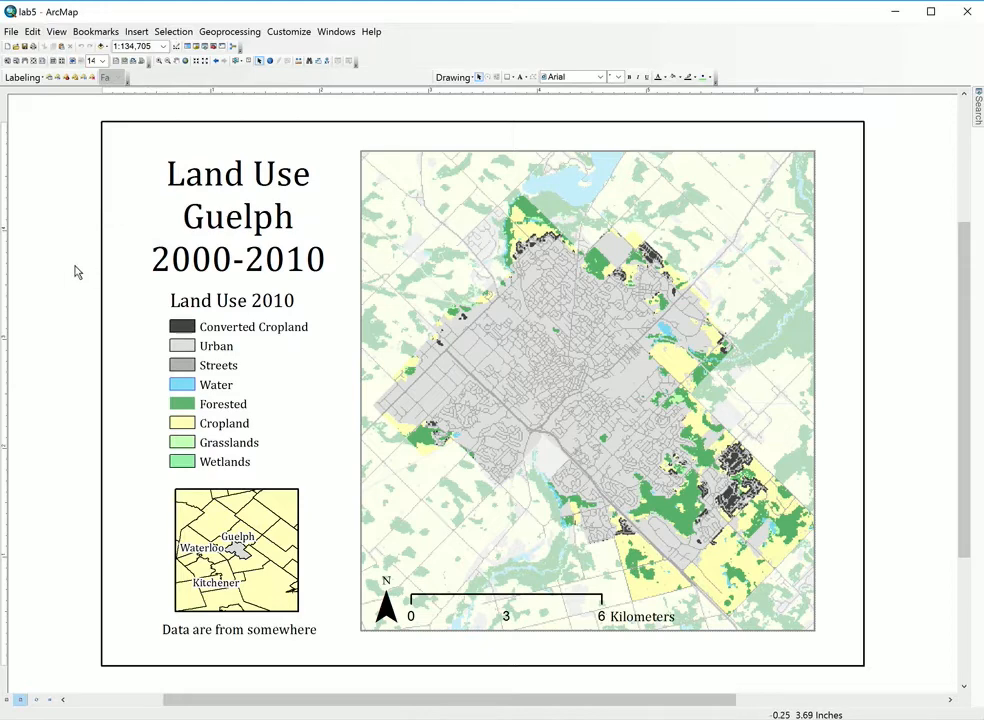
pyautogui.moveTo(104, 236)
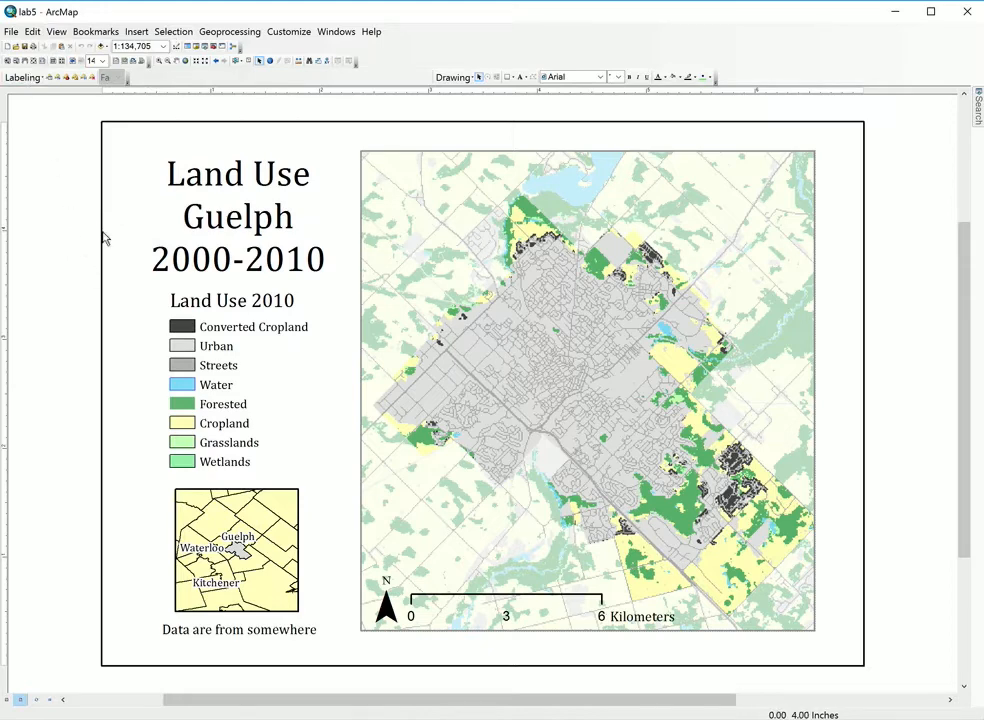
pyautogui.click(12, 32)
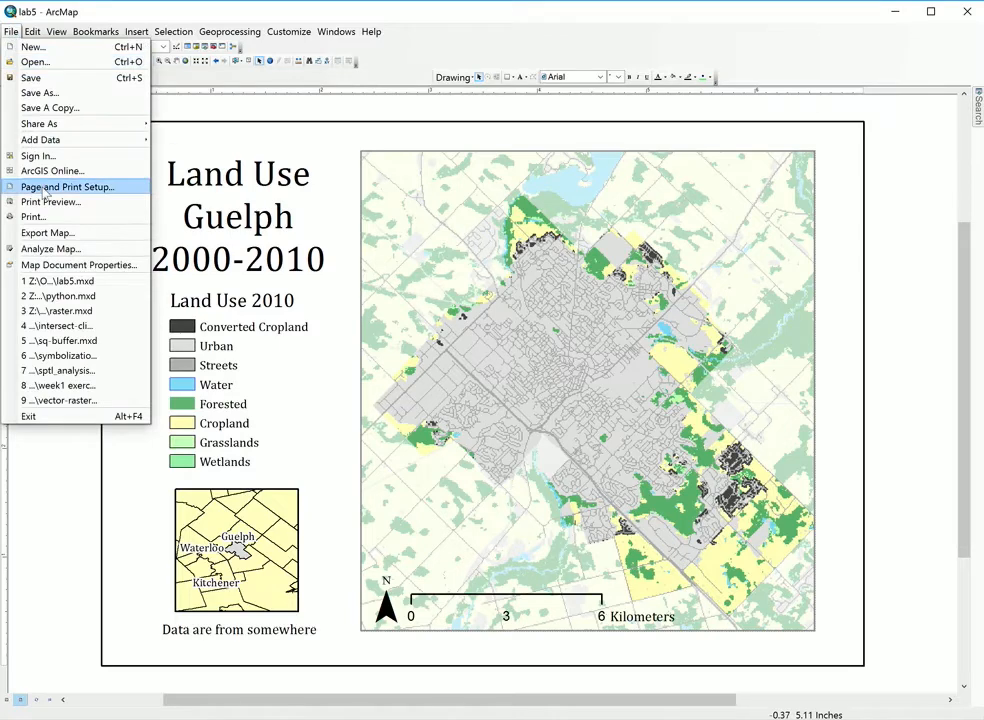
# Bring up Page and Print Setup for the Land Use Guelph layout.
pyautogui.click(68, 188)
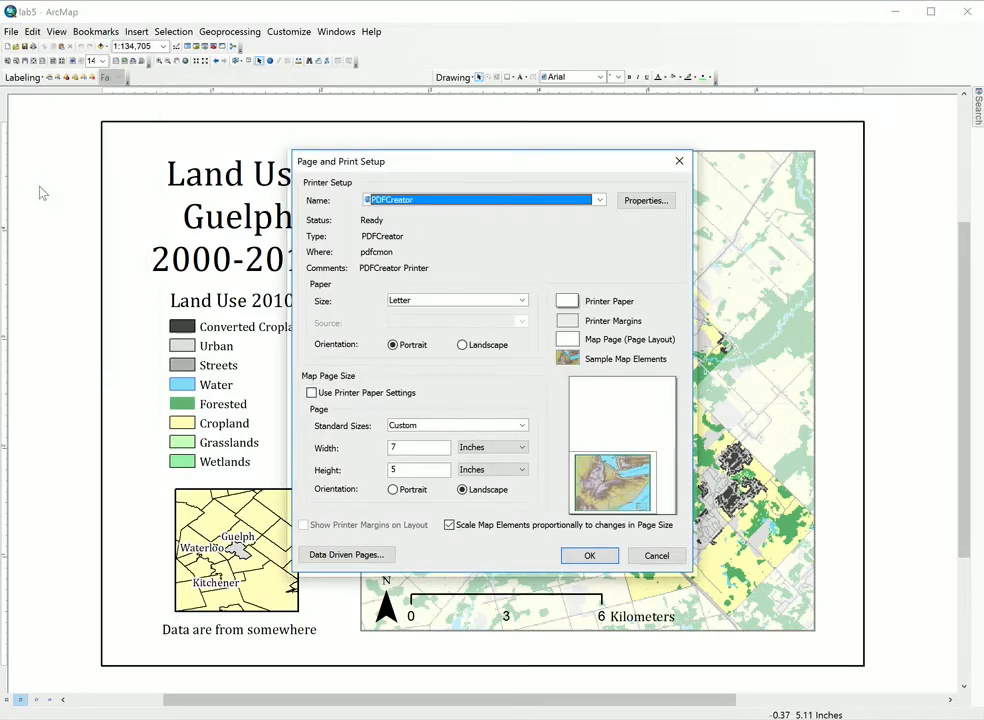
pyautogui.moveTo(80, 192)
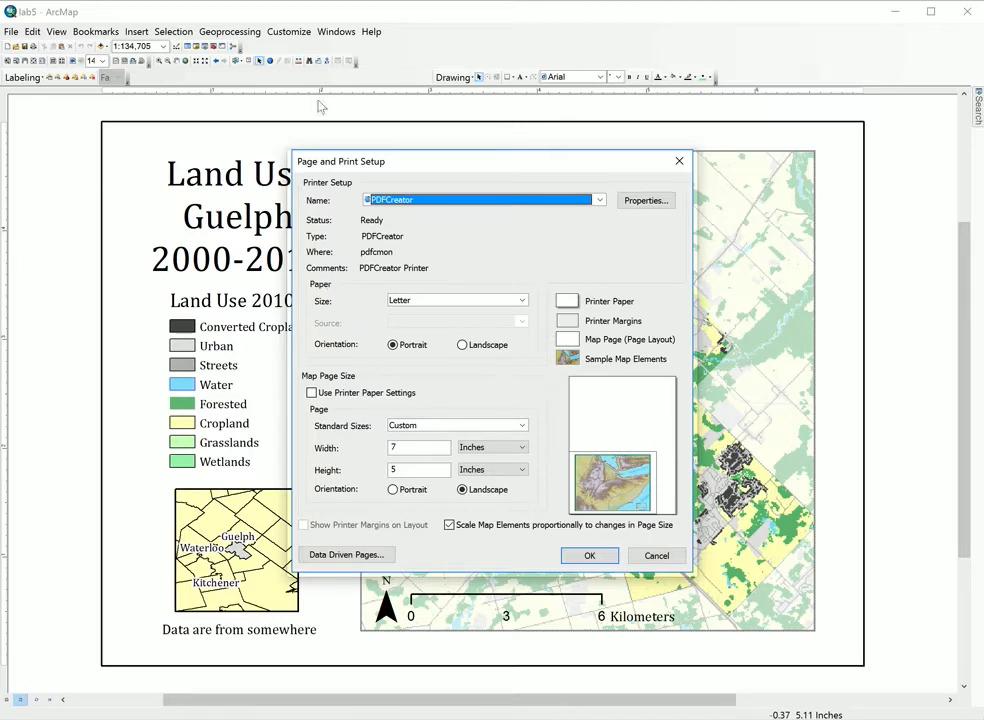
pyautogui.moveTo(304, 292)
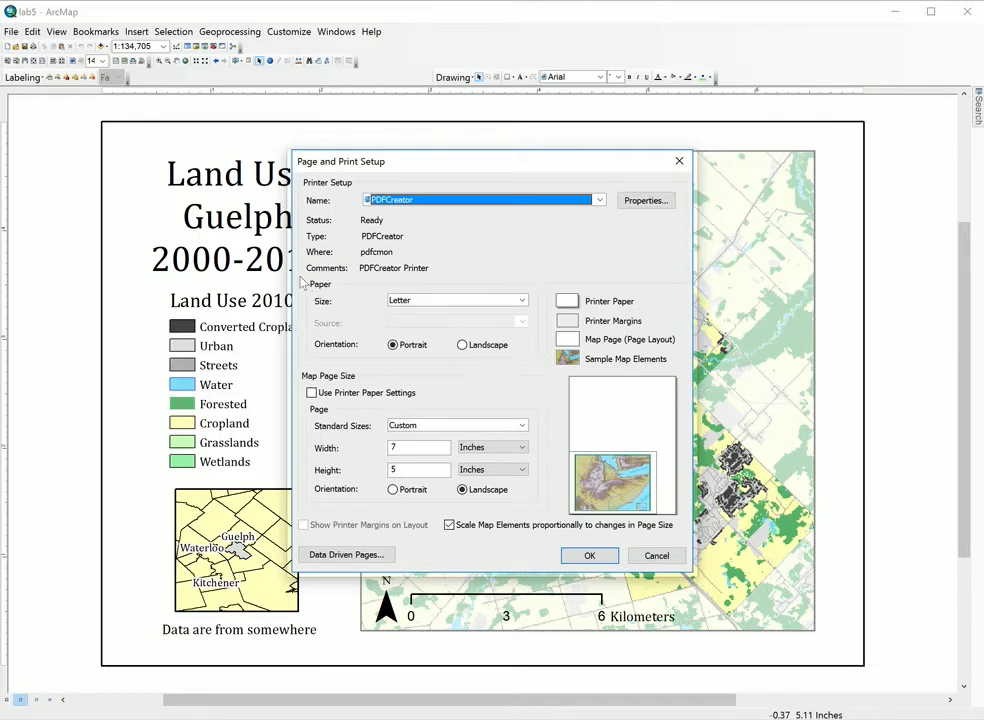
pyautogui.moveTo(532, 360)
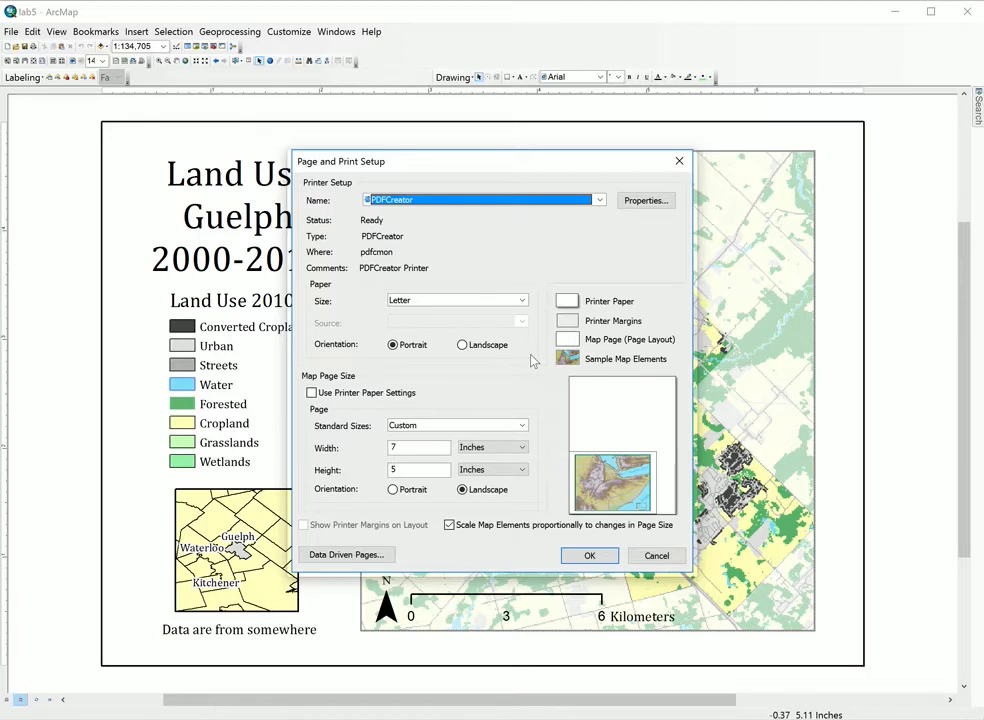
pyautogui.moveTo(308, 378)
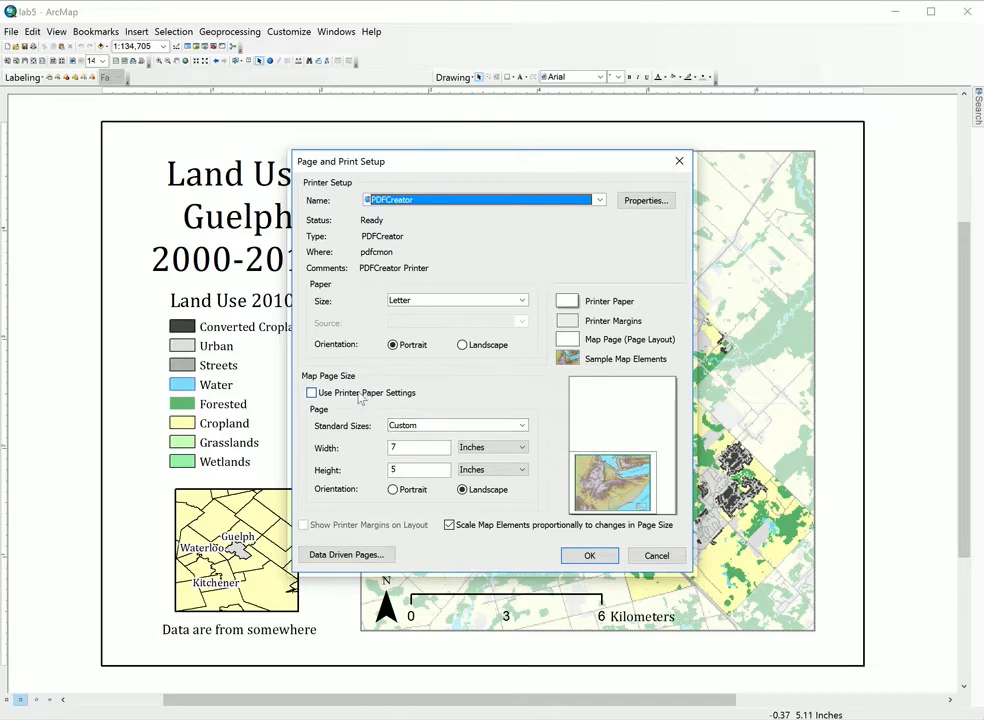
# Enable Use Printer Paper Settings so the page becomes 8.5 by 11 inch portrait.
pyautogui.click(312, 392)
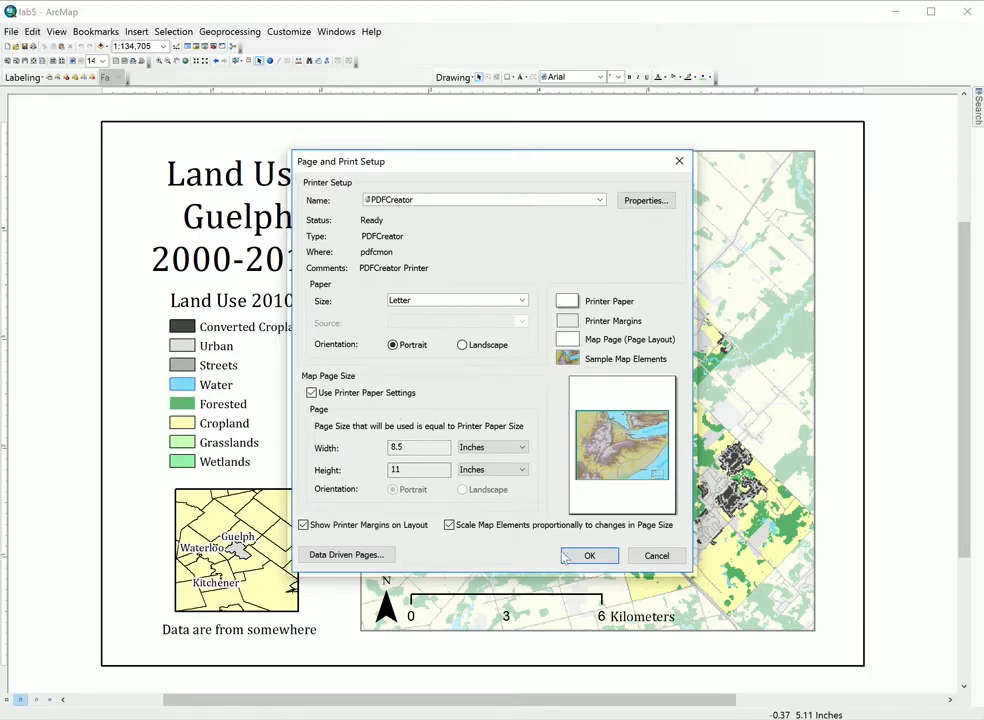
pyautogui.click(590, 556)
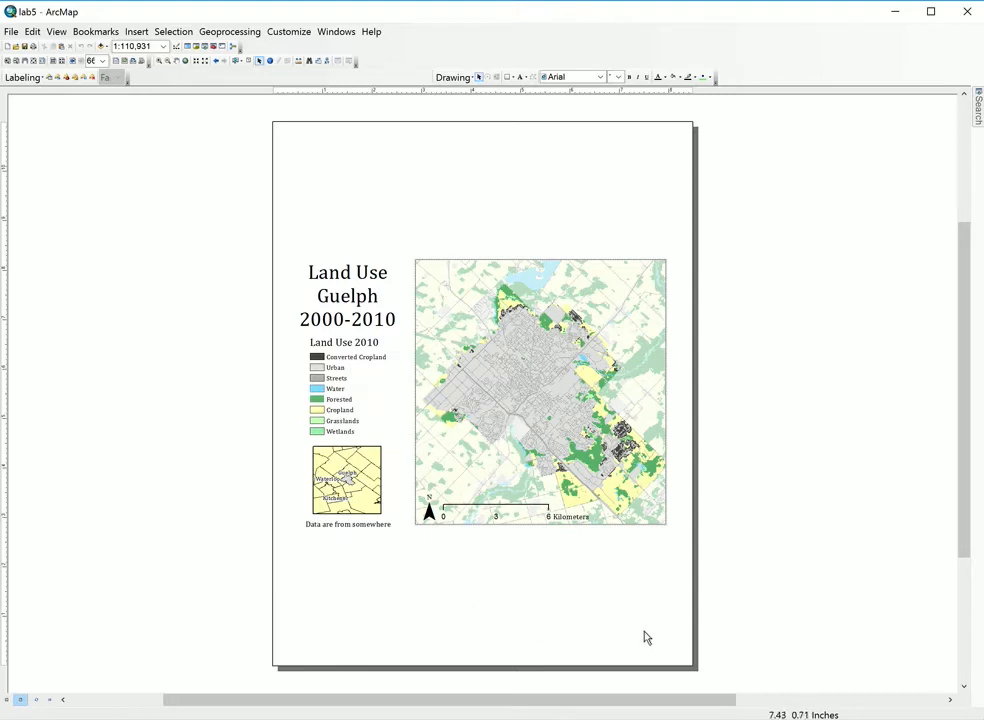
pyautogui.moveTo(254, 404)
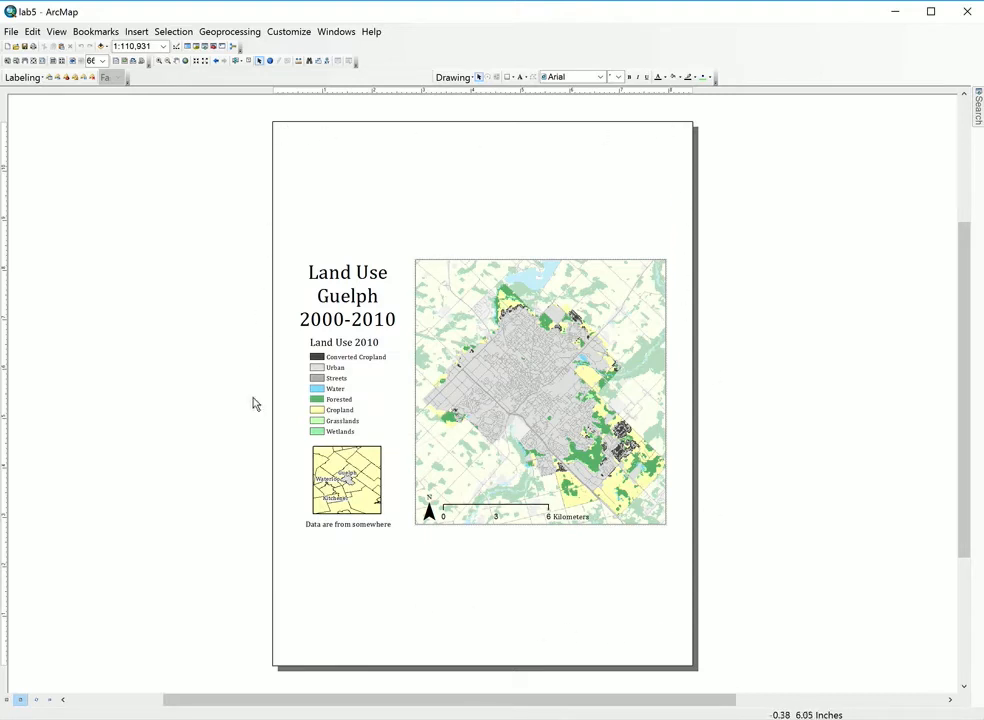
pyautogui.moveTo(696, 122)
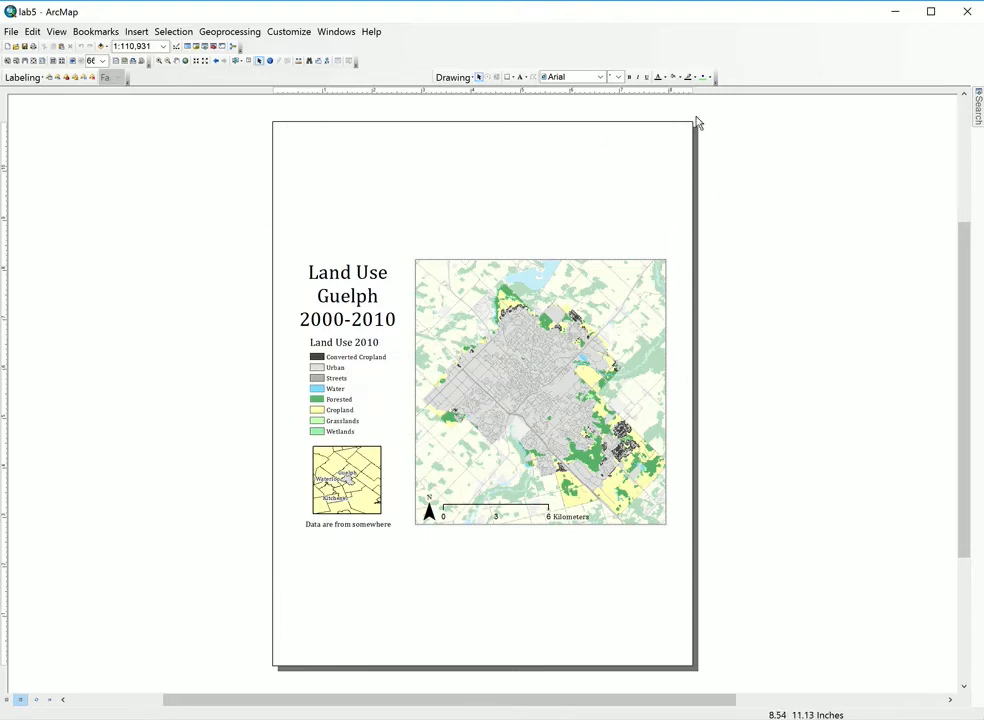
pyautogui.moveTo(624, 122)
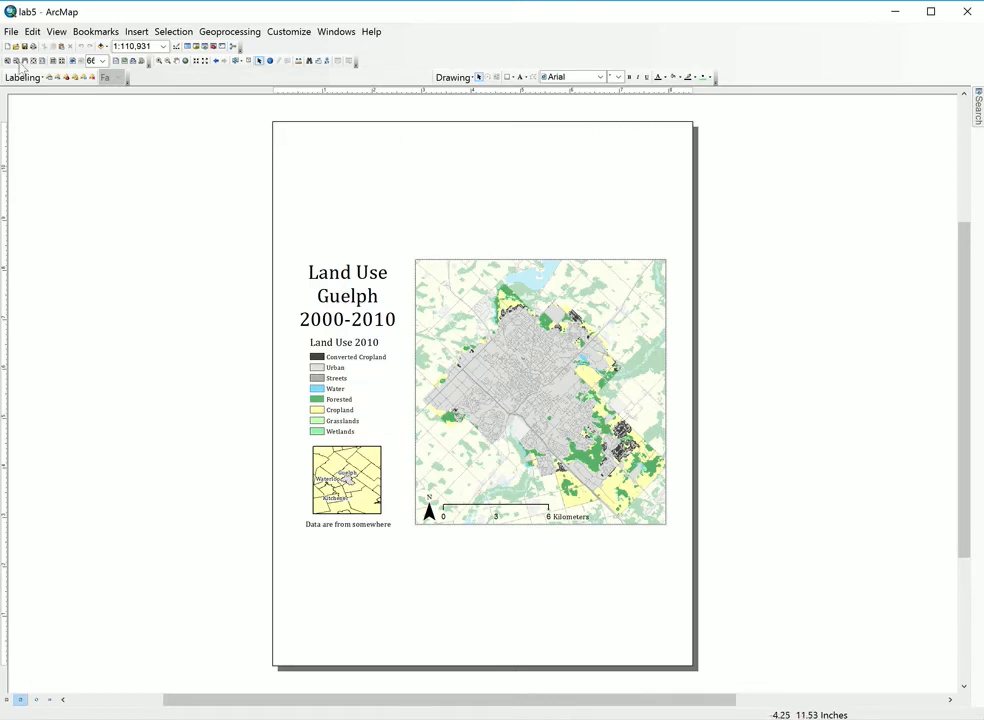
# Return to Page and Print Setup and turn off Use Printer Paper Settings.
pyautogui.click(12, 32)
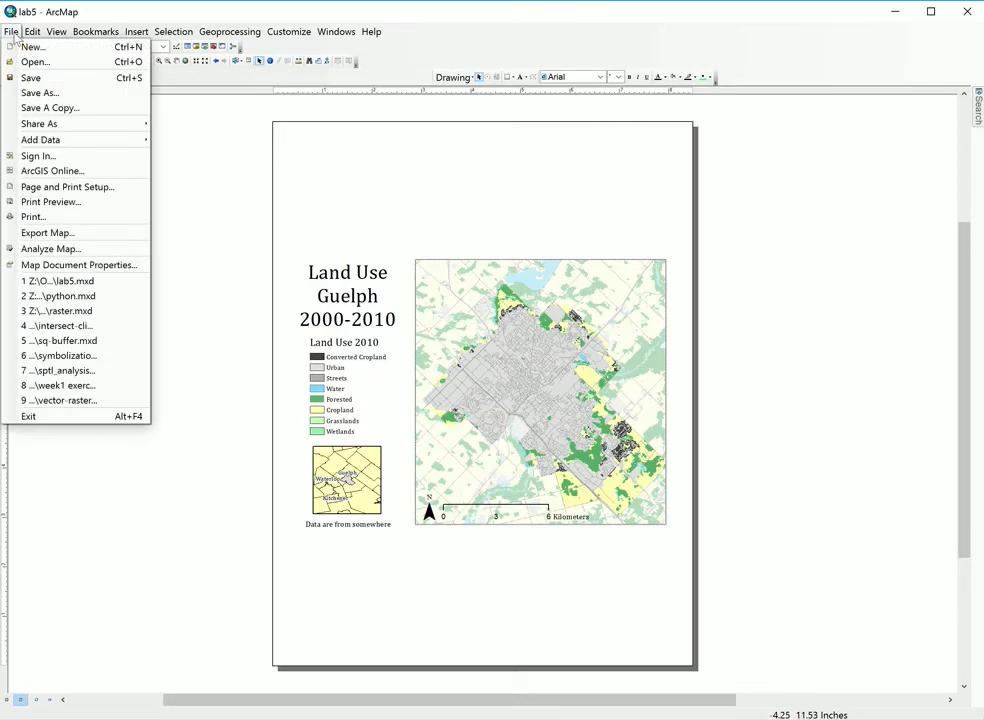
pyautogui.moveTo(68, 188)
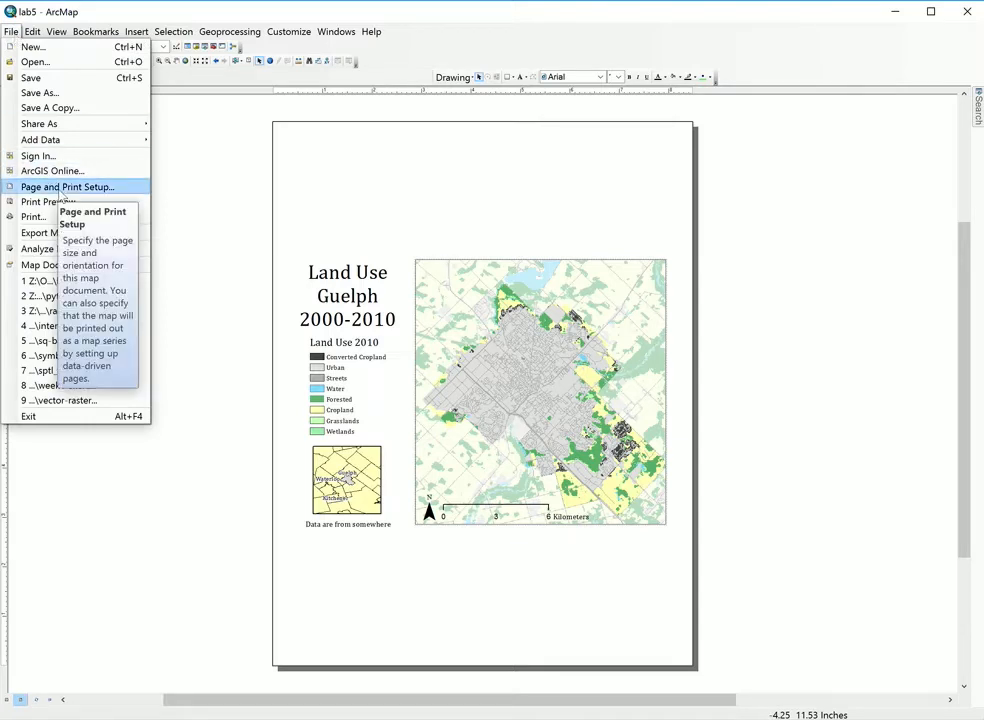
pyautogui.click(68, 188)
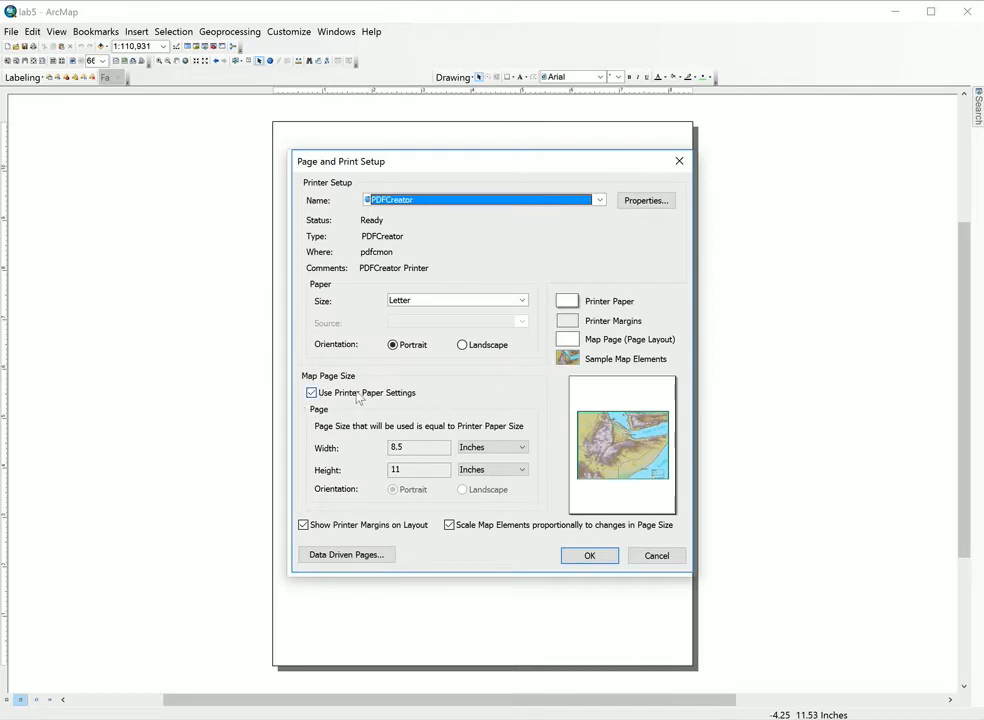
pyautogui.click(312, 392)
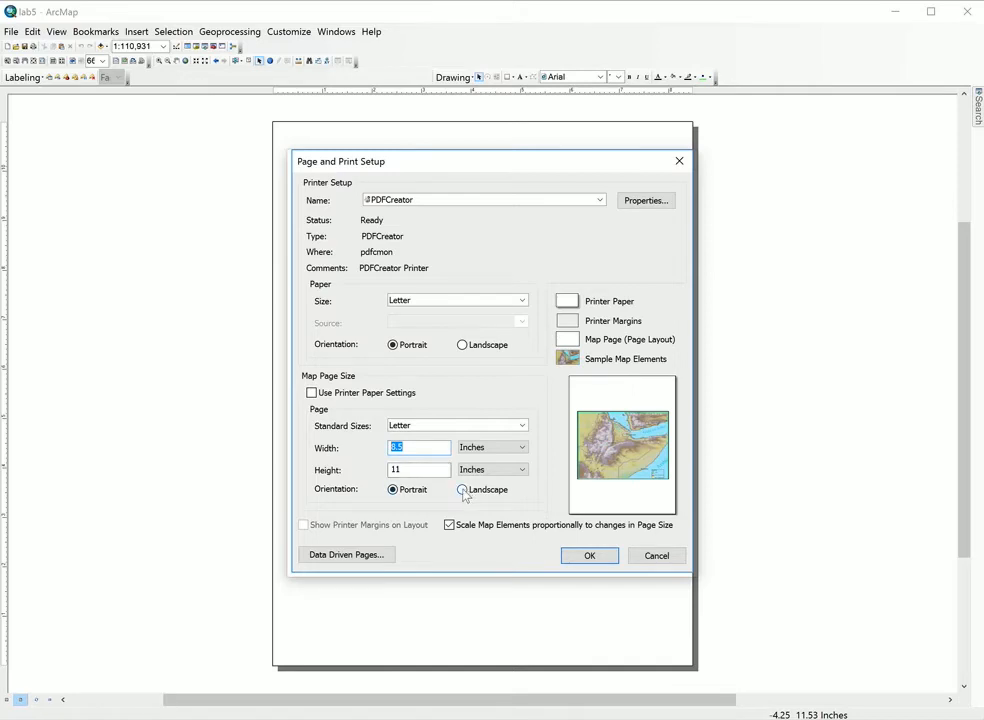
# Make the page landscape with width 7 and height 5 inches, and apply it.
pyautogui.click(462, 490)
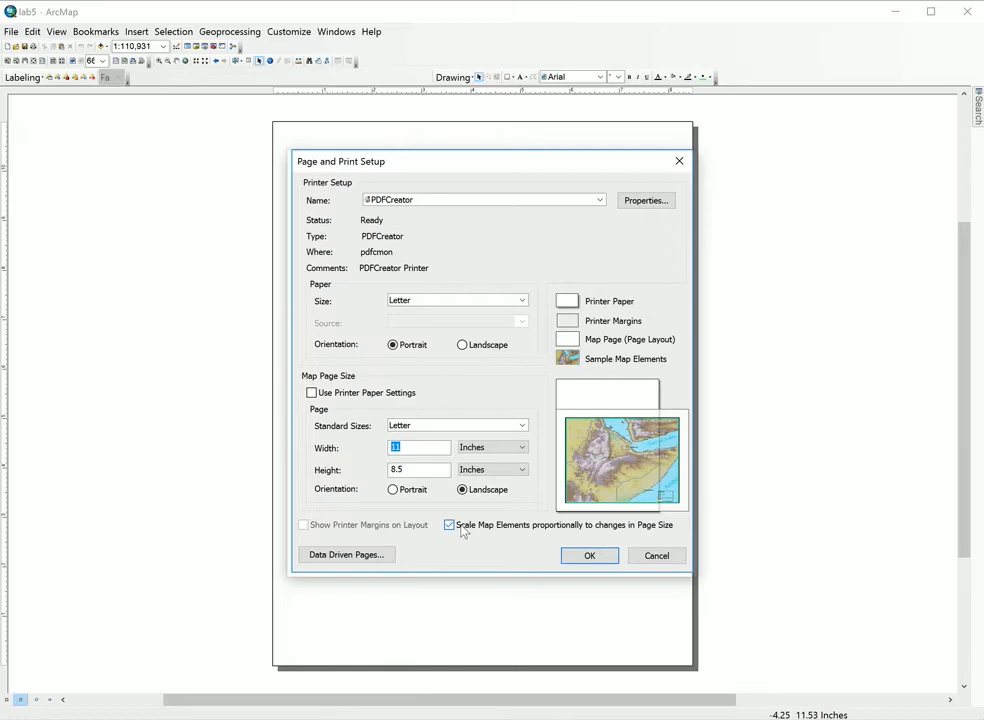
pyautogui.write('7')
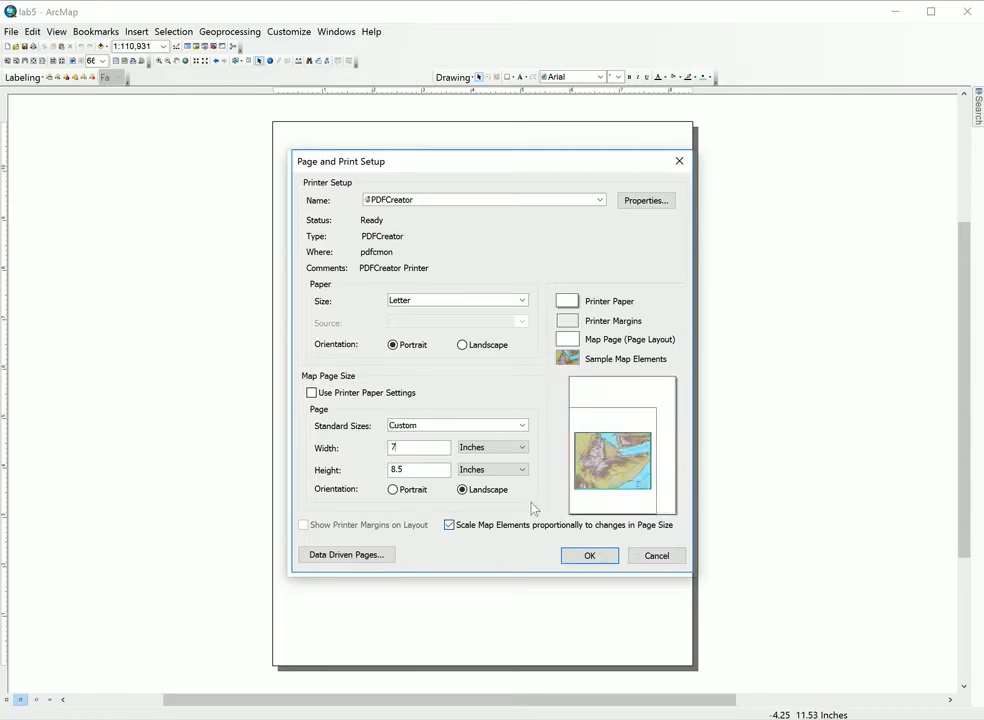
pyautogui.click(418, 468)
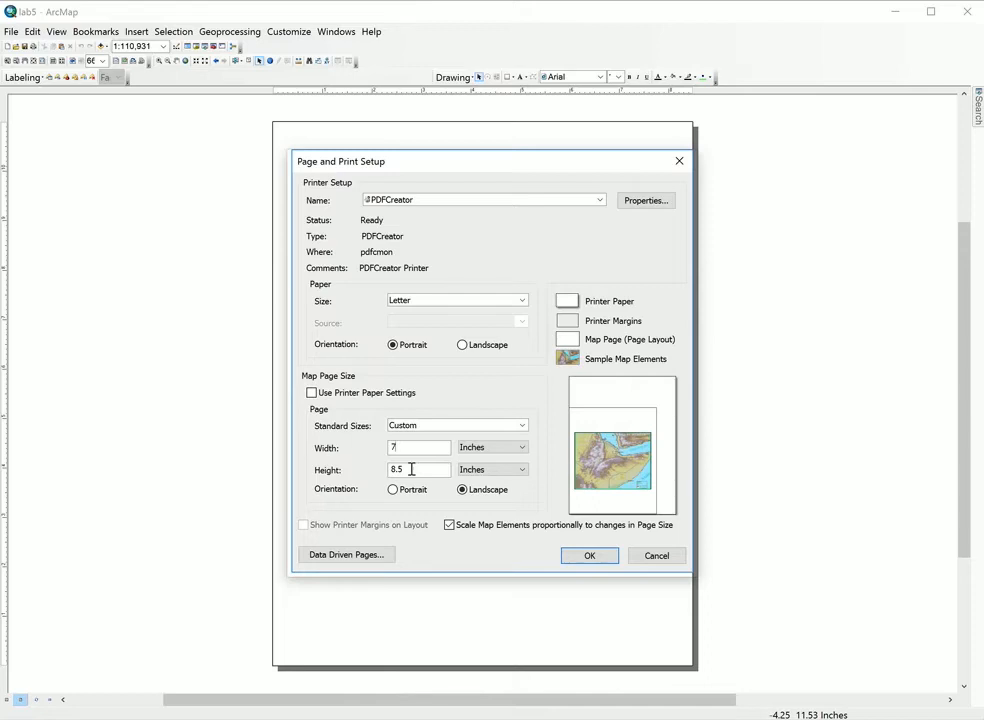
pyautogui.doubleClick(420, 468)
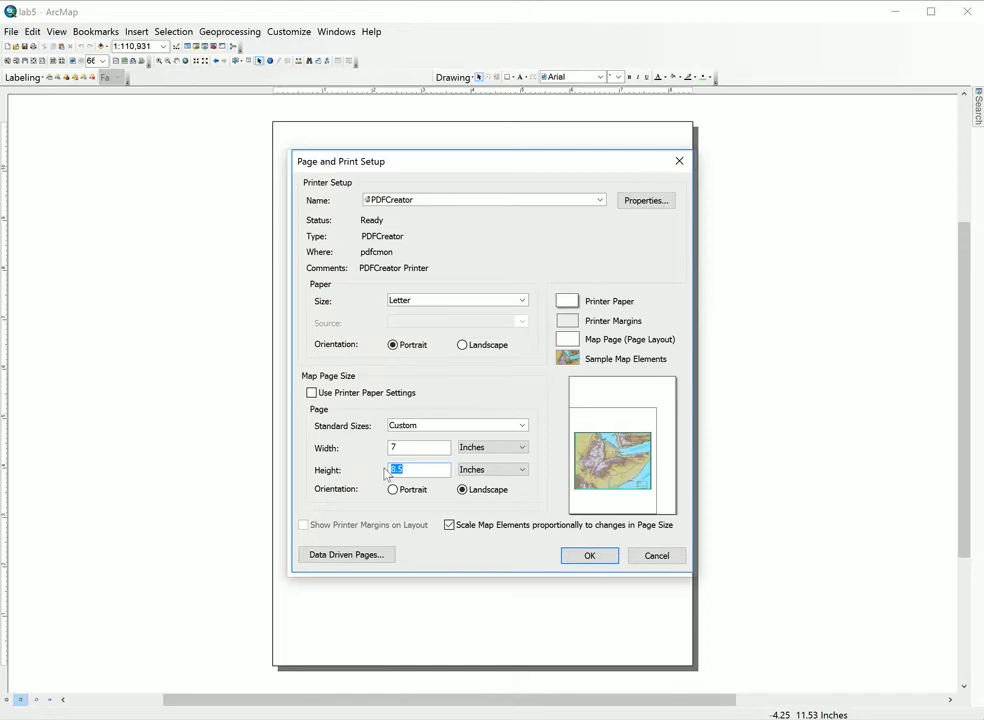
pyautogui.write('5')
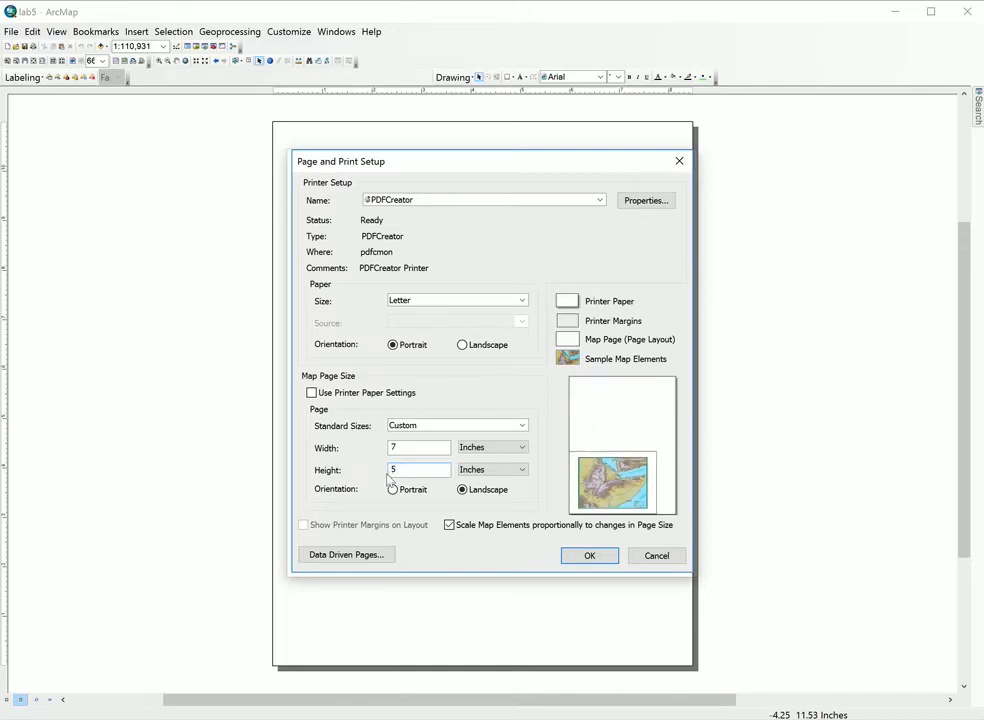
pyautogui.click(588, 556)
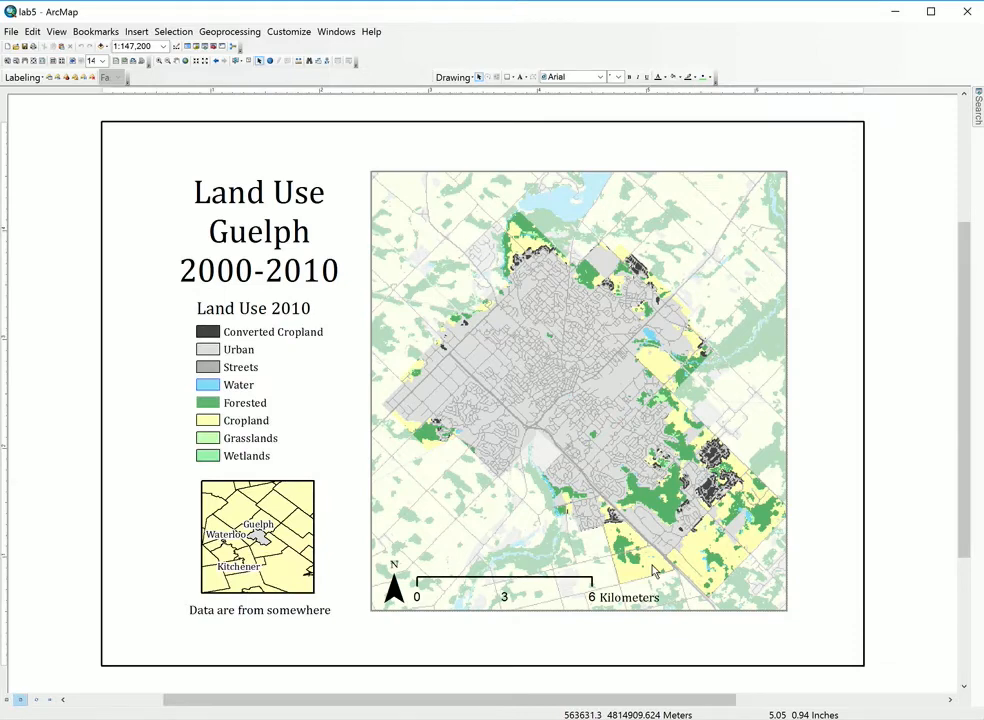
pyautogui.moveTo(616, 486)
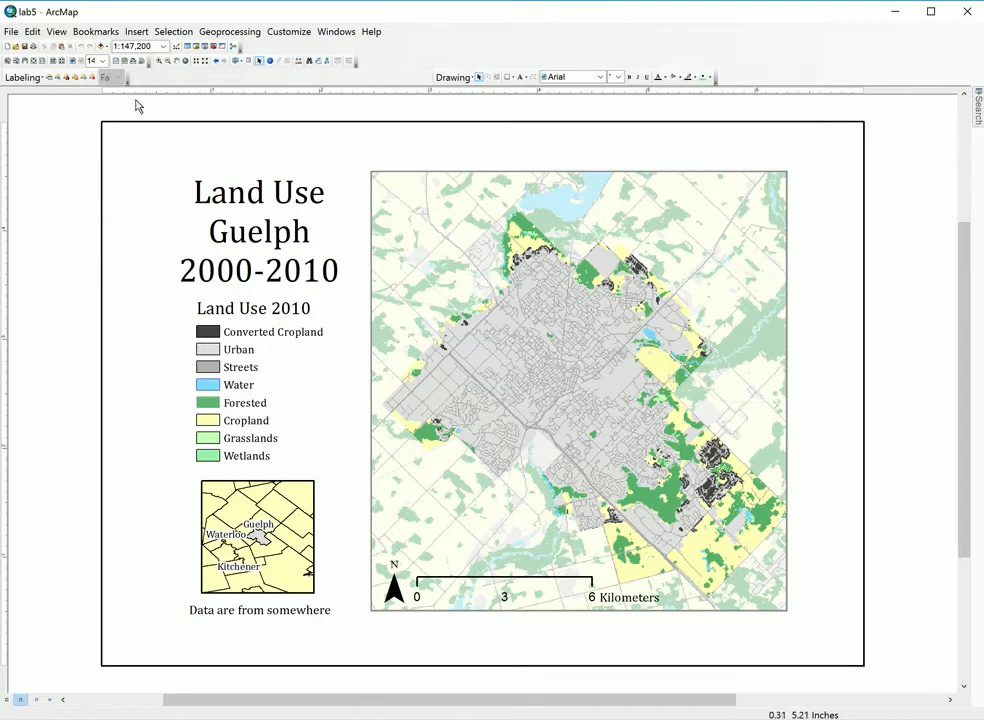
pyautogui.moveTo(864, 96)
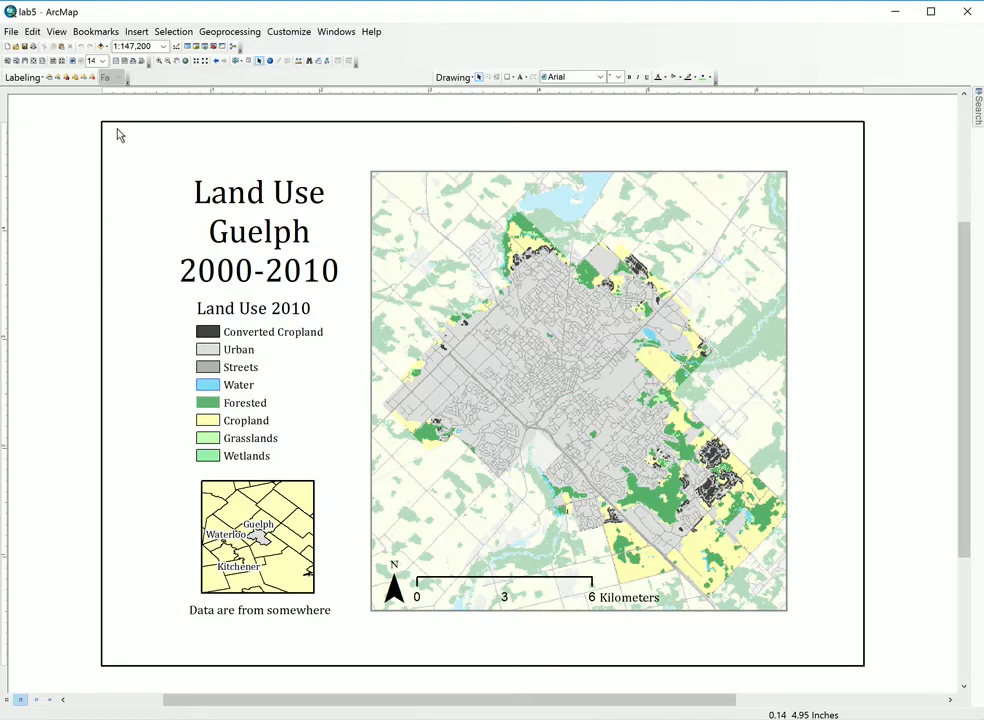
pyautogui.moveTo(16, 144)
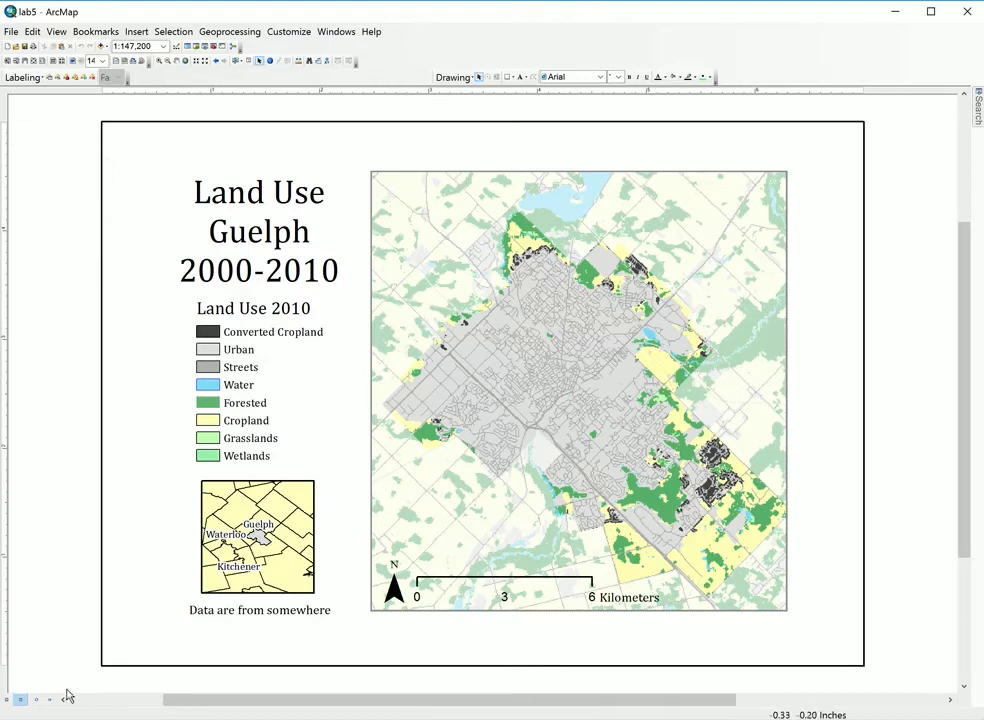
pyautogui.moveTo(856, 132)
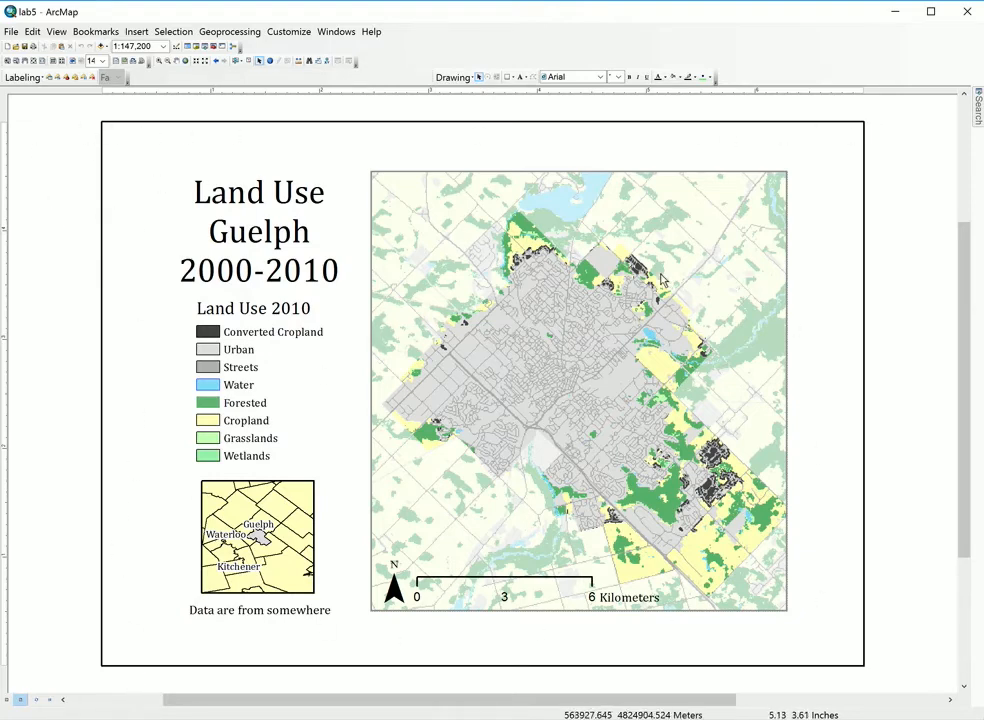
pyautogui.moveTo(90, 396)
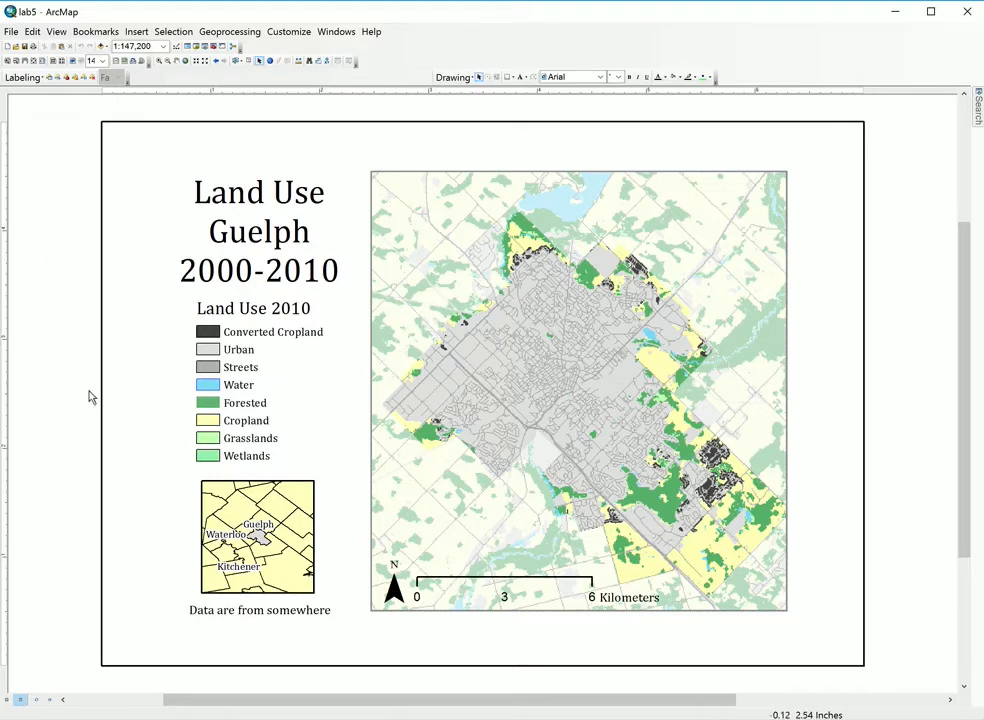
pyautogui.moveTo(92, 388)
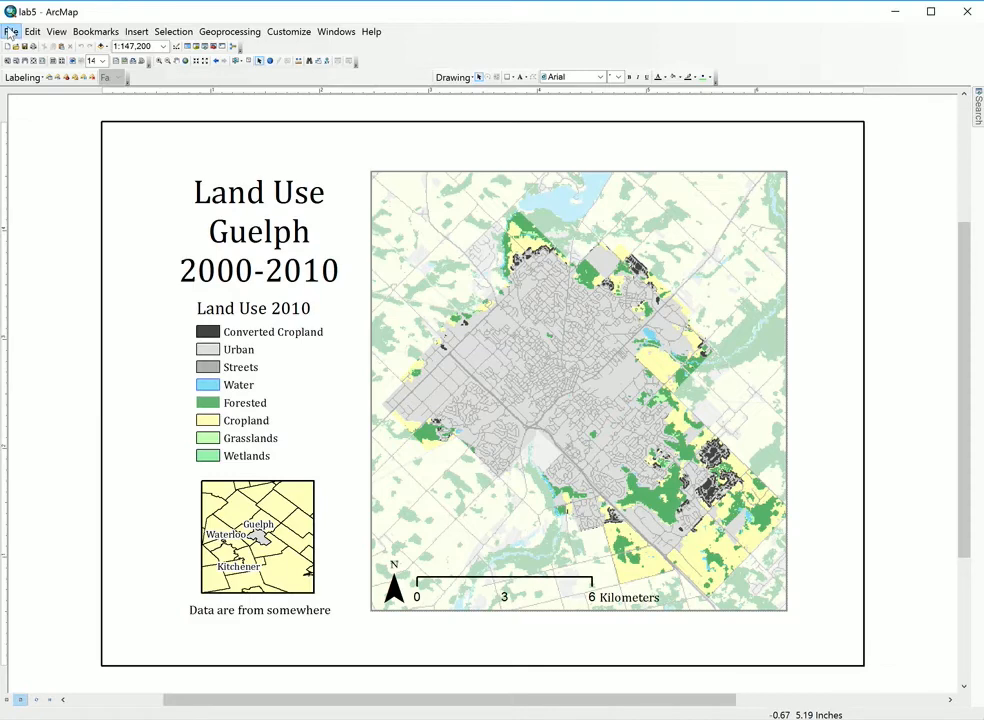
pyautogui.click(12, 32)
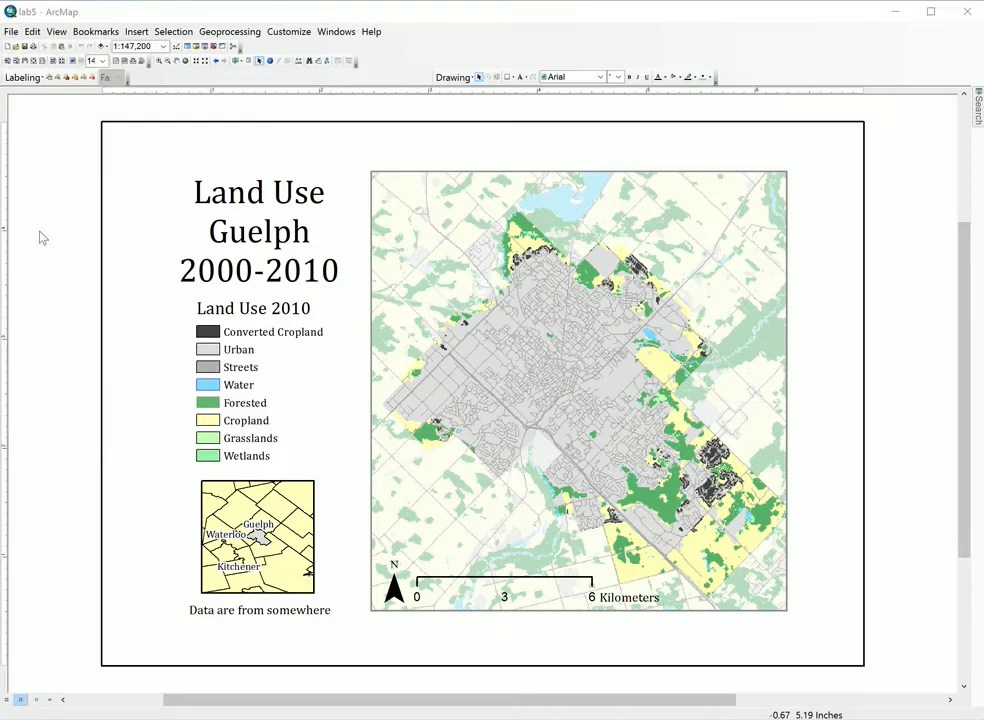
pyautogui.click(12, 32)
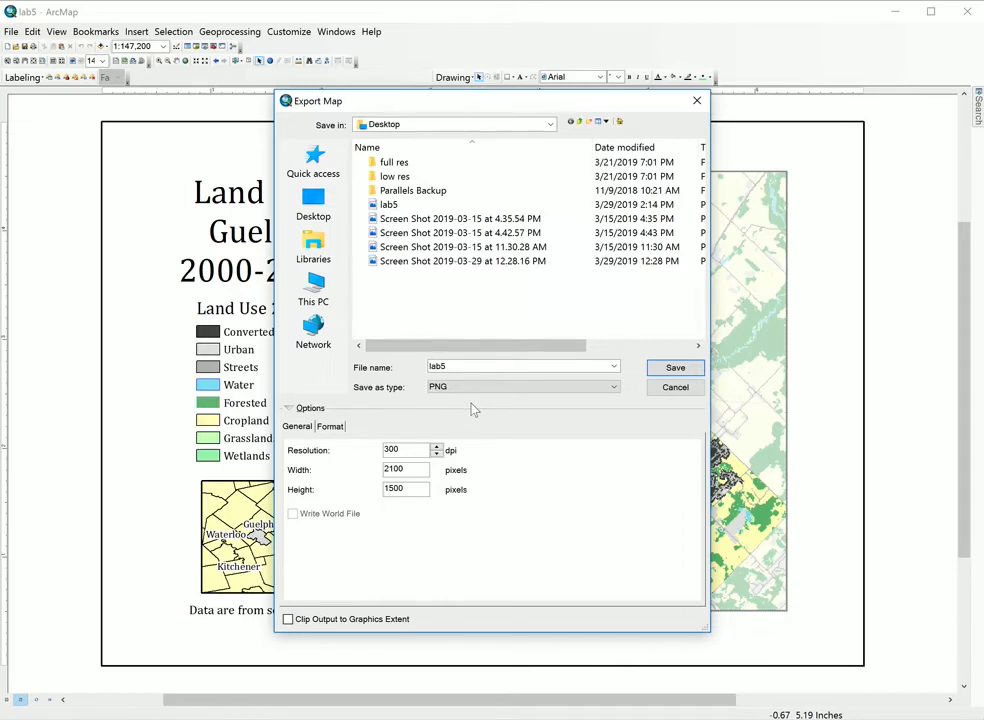
pyautogui.moveTo(510, 492)
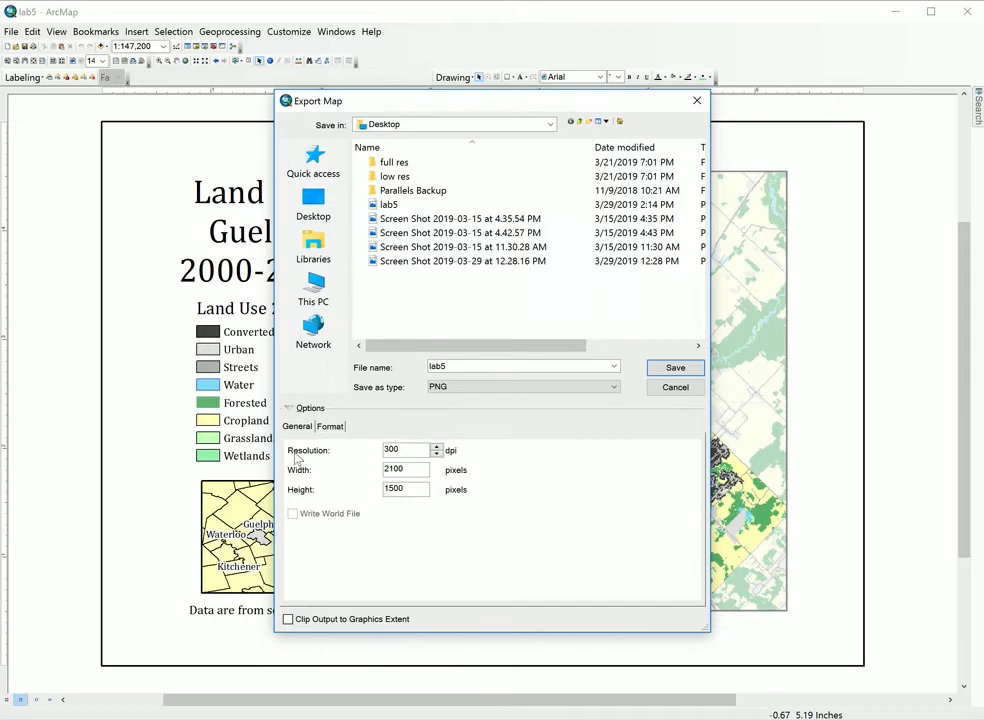
pyautogui.moveTo(304, 464)
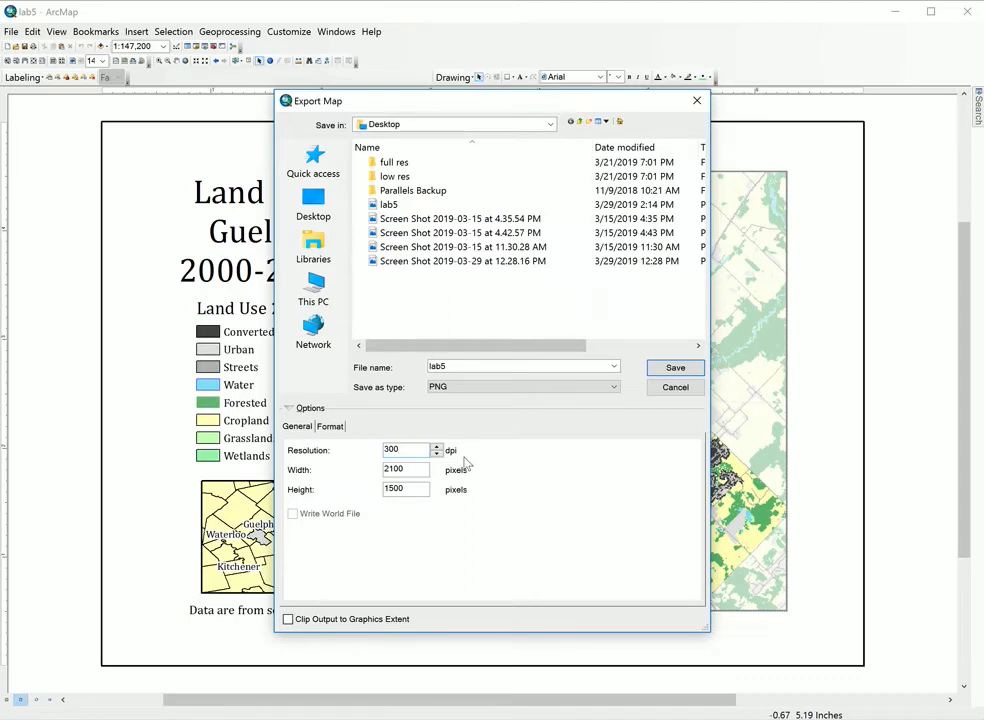
# Save the export at 300 dpi as lab5.png on the Desktop, replacing the existing file.
pyautogui.click(404, 448)
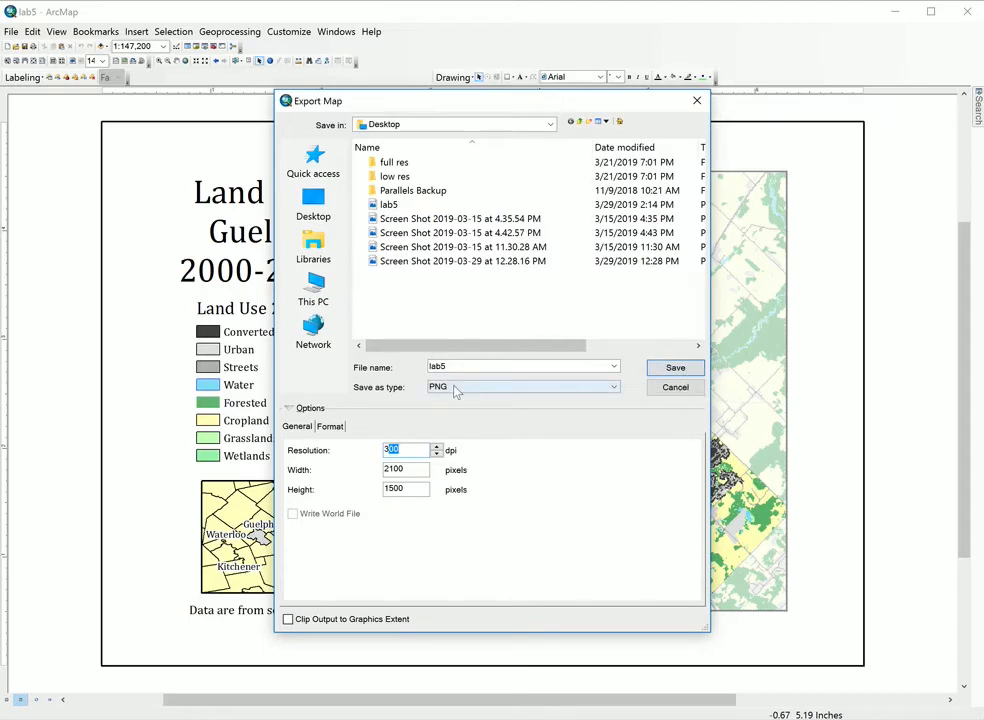
pyautogui.click(676, 368)
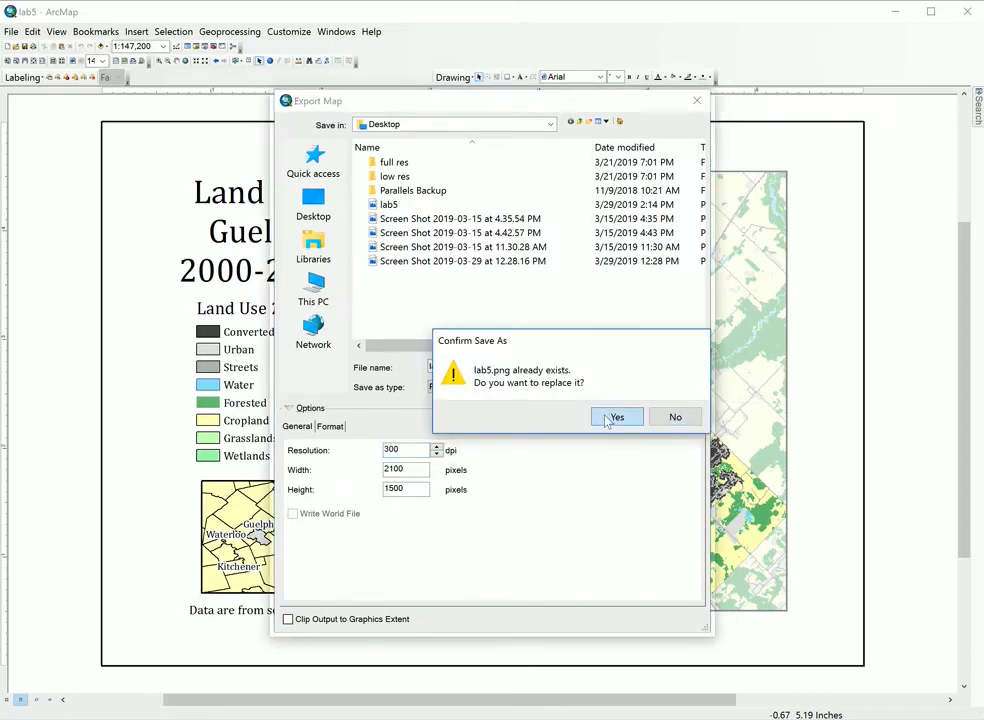
pyautogui.click(616, 416)
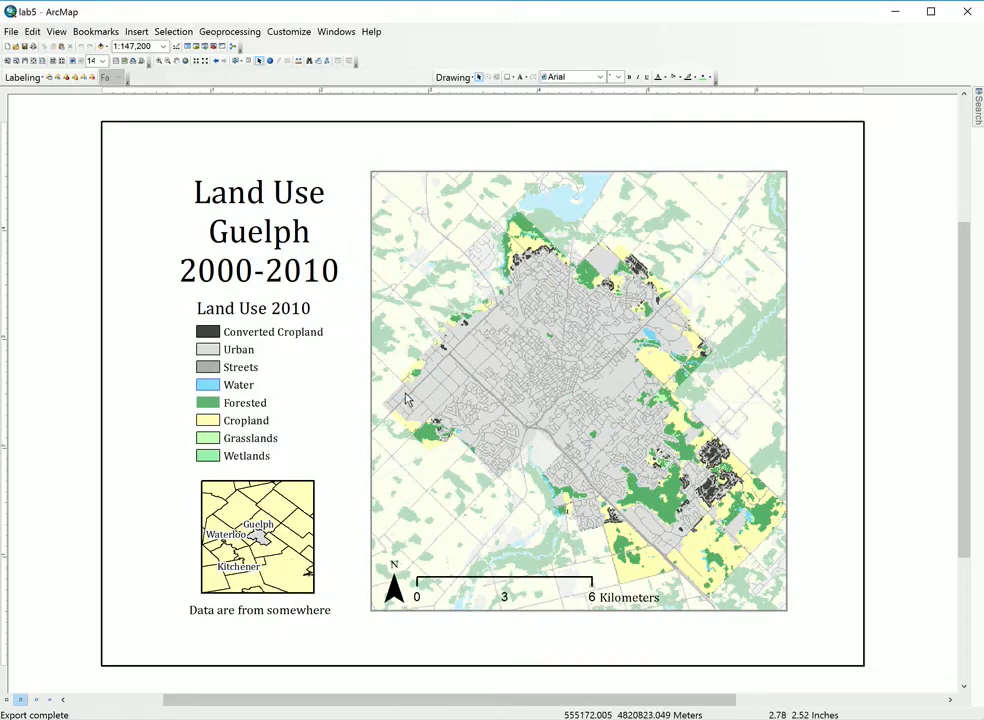
pyautogui.moveTo(400, 398)
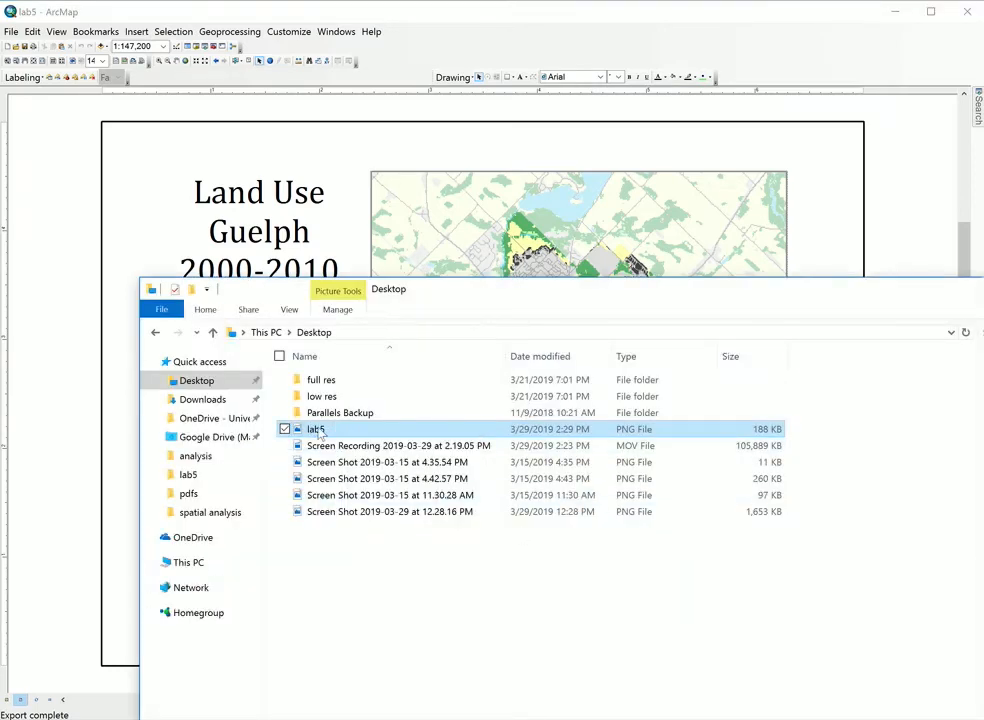
# Check lab5.png on the Desktop in File Explorer, then return to ArcMap.
pyautogui.doubleClick(316, 428)
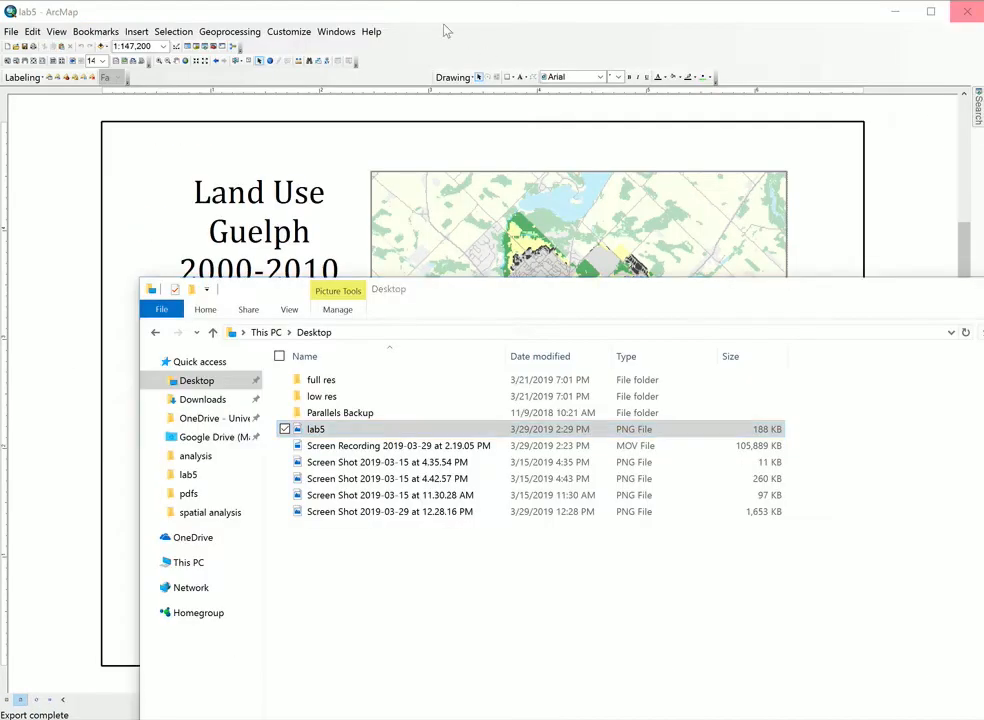
pyautogui.click(12, 32)
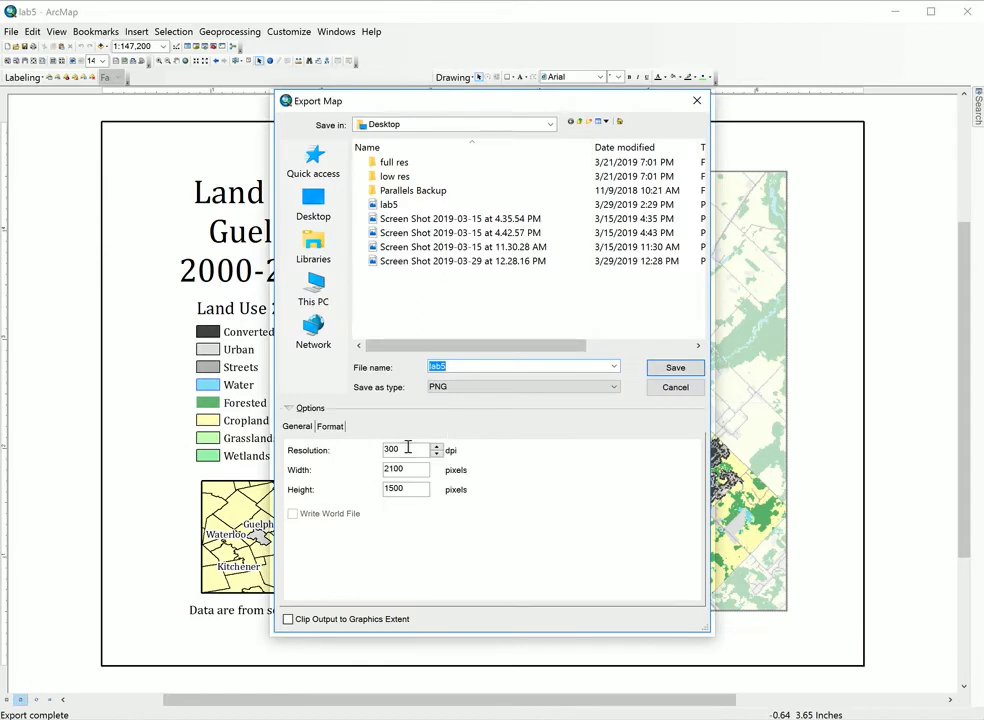
# Export a second PNG at 10 dpi named lab5_lowres to the Desktop.
pyautogui.write('5')
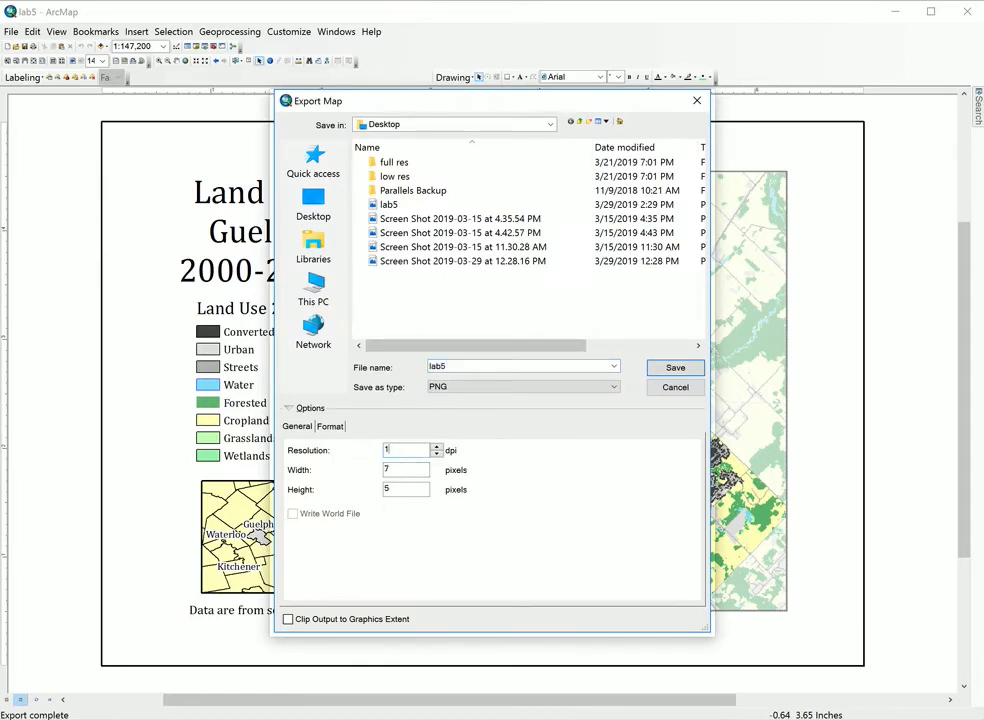
pyautogui.write('0')
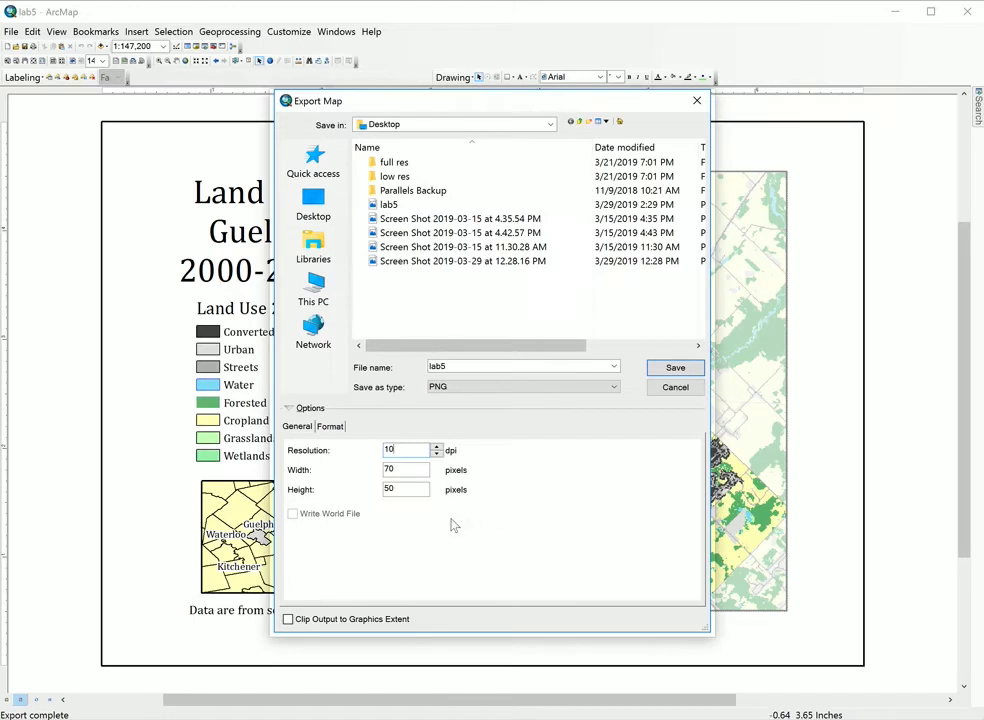
pyautogui.moveTo(420, 524)
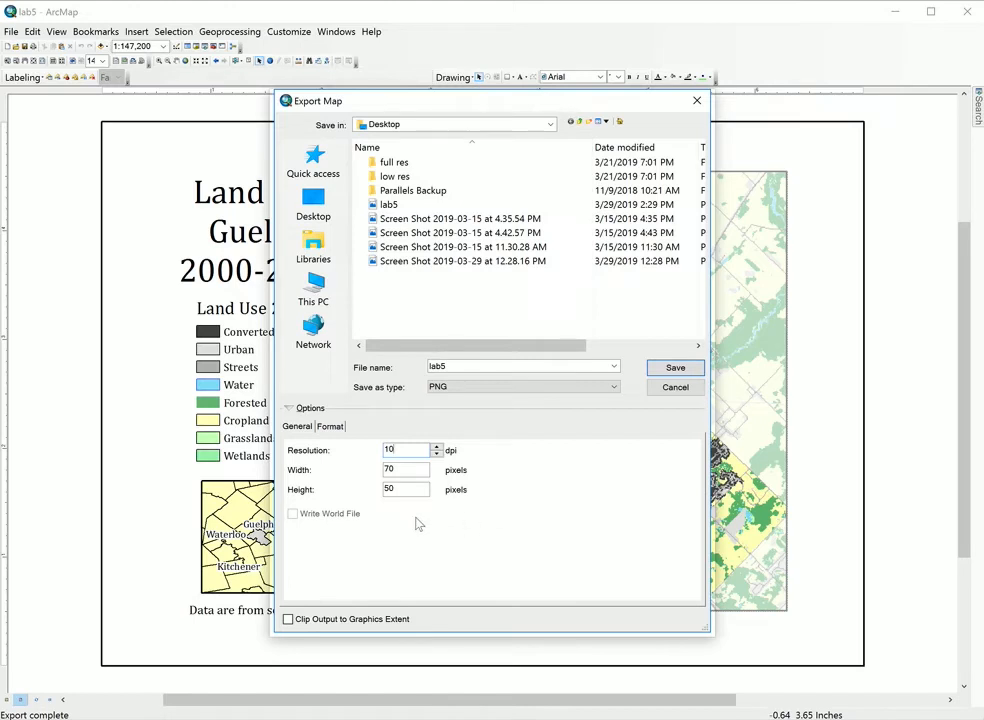
pyautogui.click(460, 366)
pyautogui.write('_lowres')
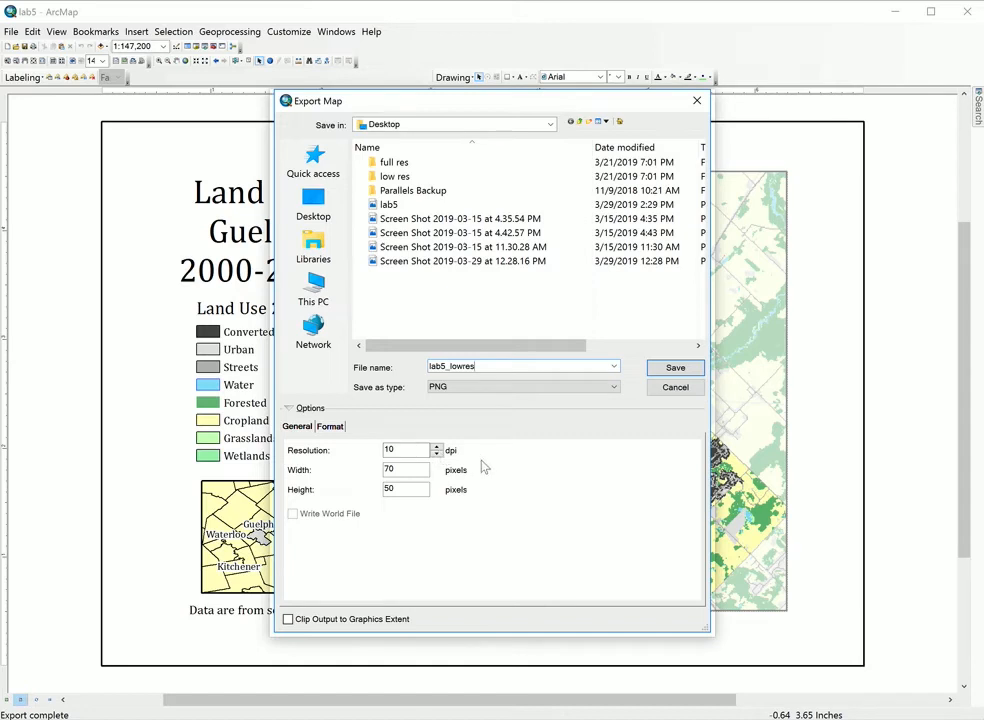
pyautogui.click(404, 468)
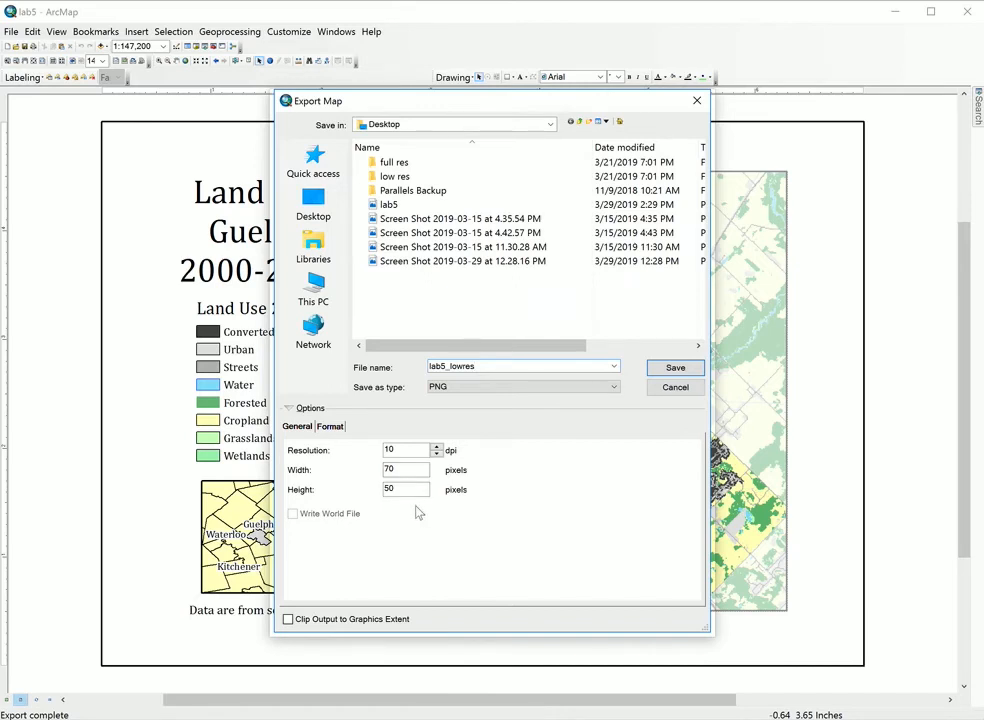
pyautogui.click(390, 488)
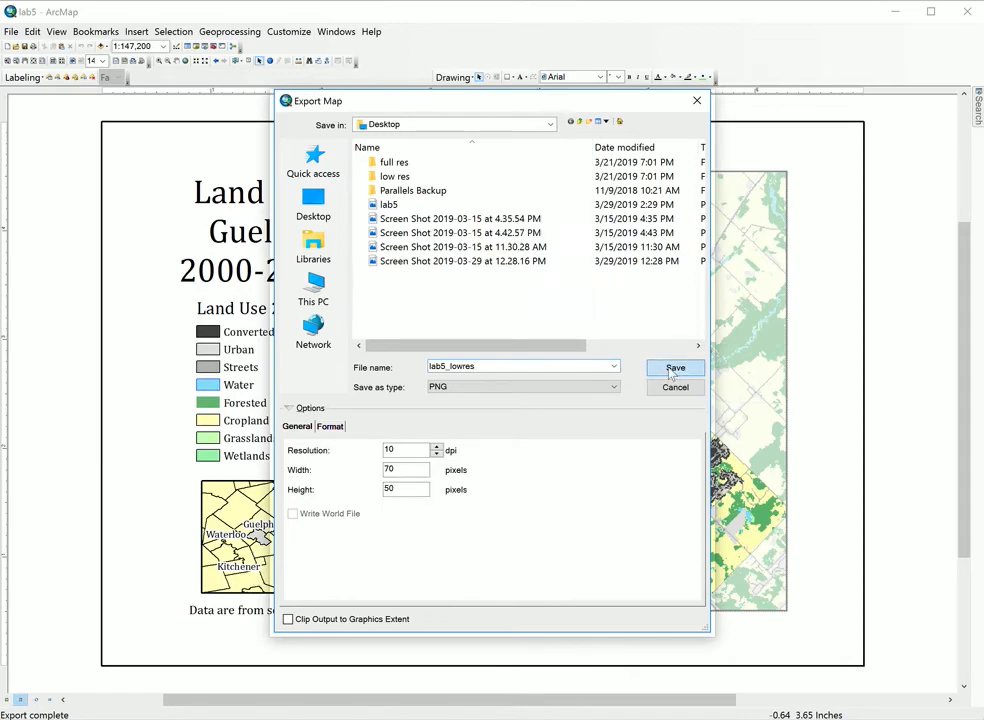
pyautogui.click(676, 368)
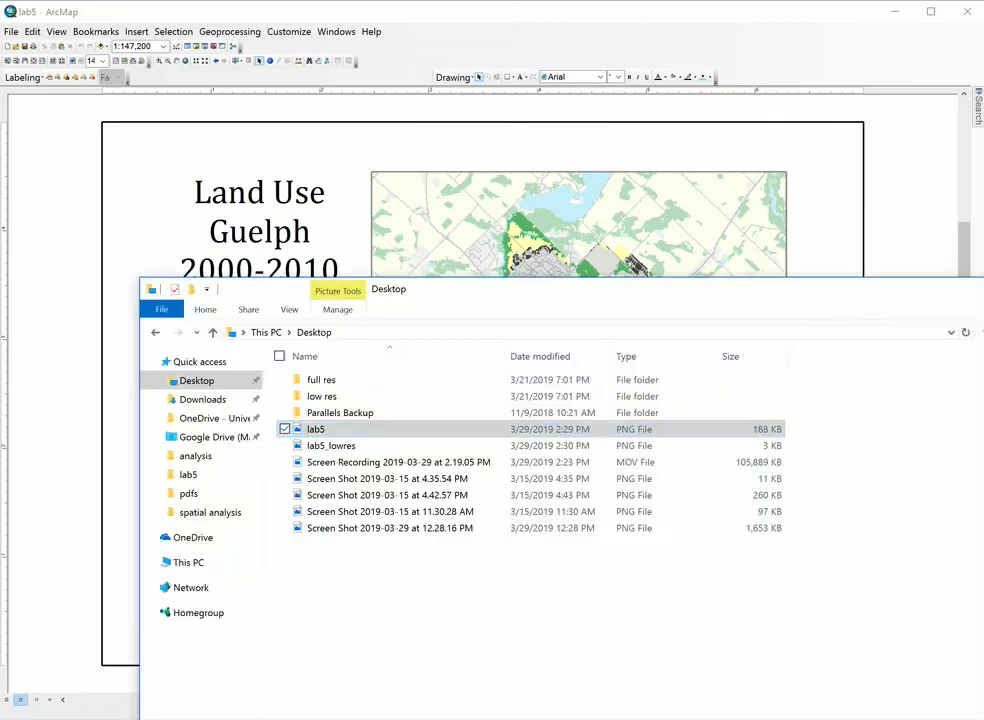
# View the blurry lab5_lowres image in Photos, then close the viewer.
pyautogui.click(332, 444)
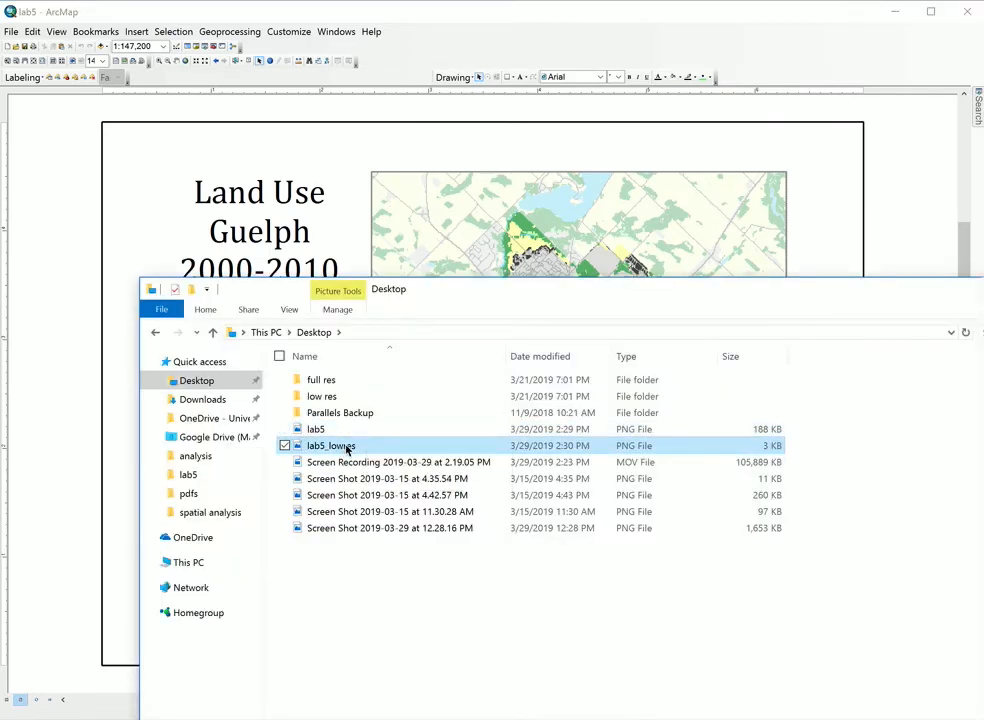
pyautogui.doubleClick(332, 444)
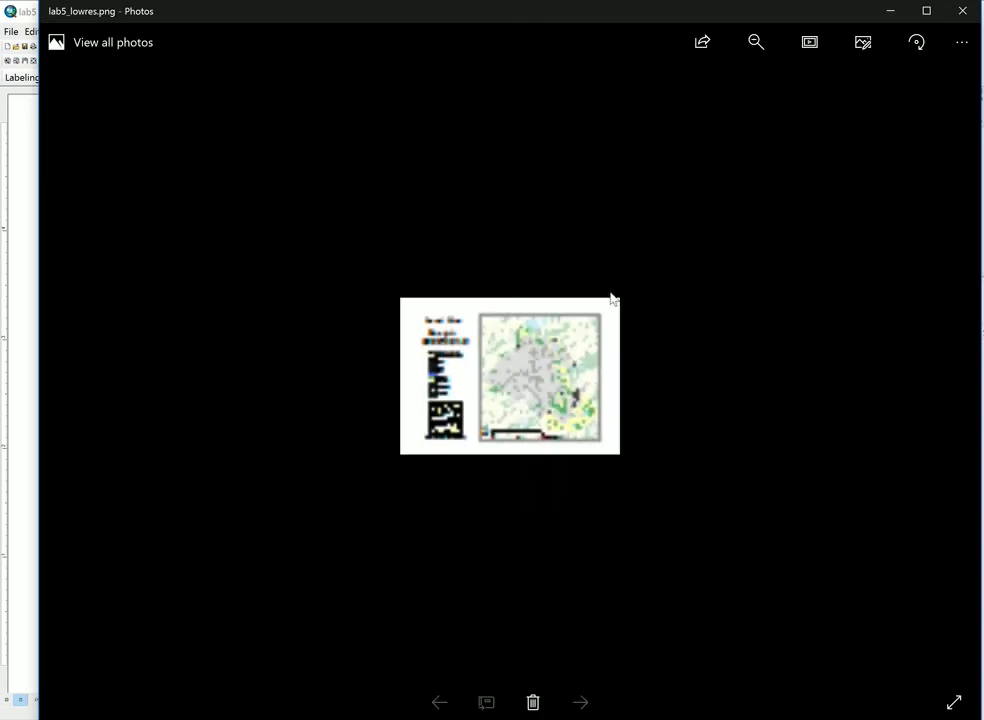
pyautogui.moveTo(444, 252)
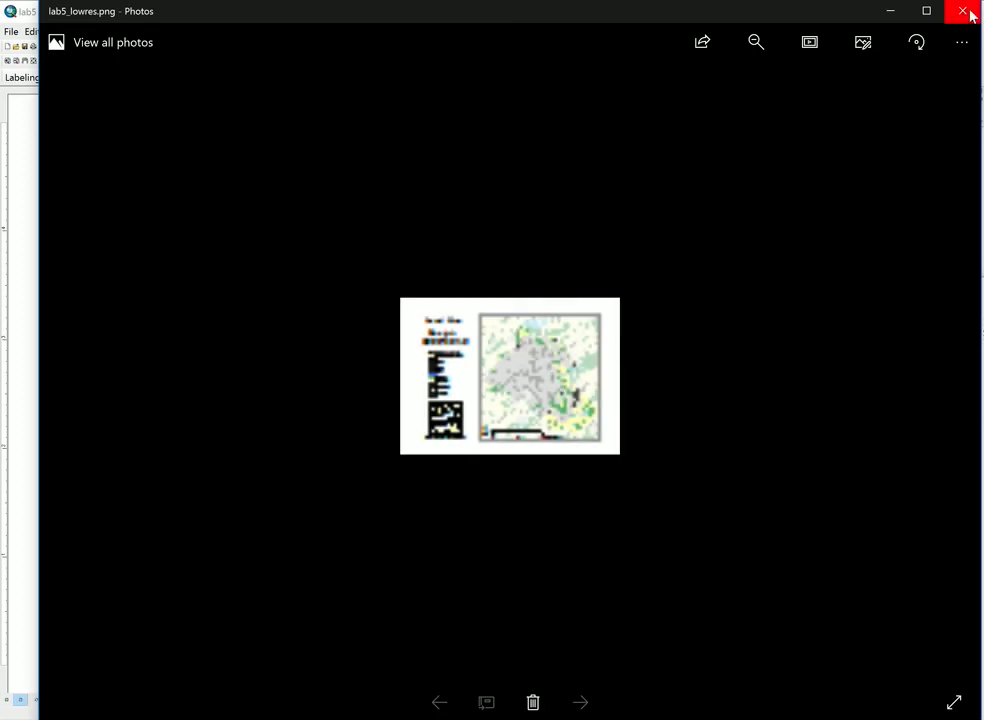
pyautogui.click(964, 12)
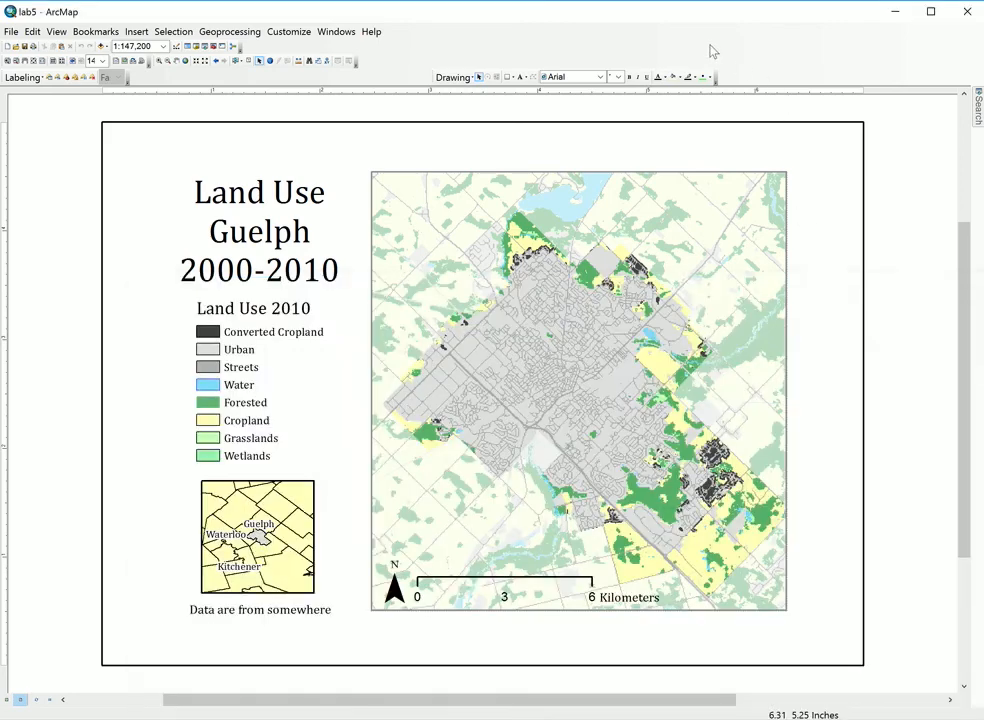
pyautogui.moveTo(436, 388)
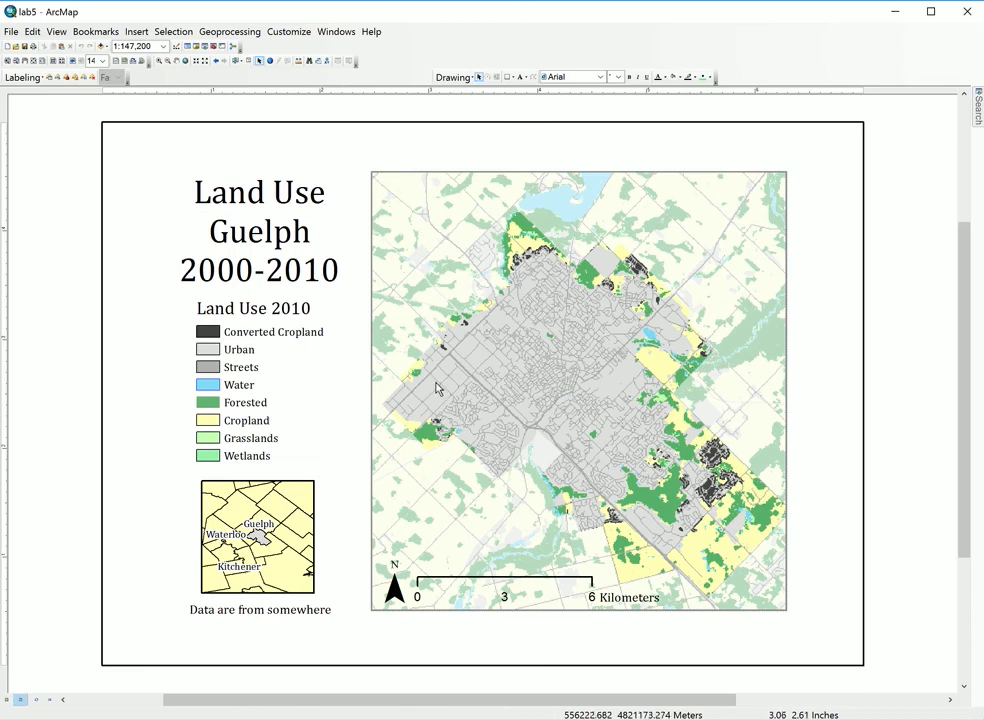
pyautogui.moveTo(426, 376)
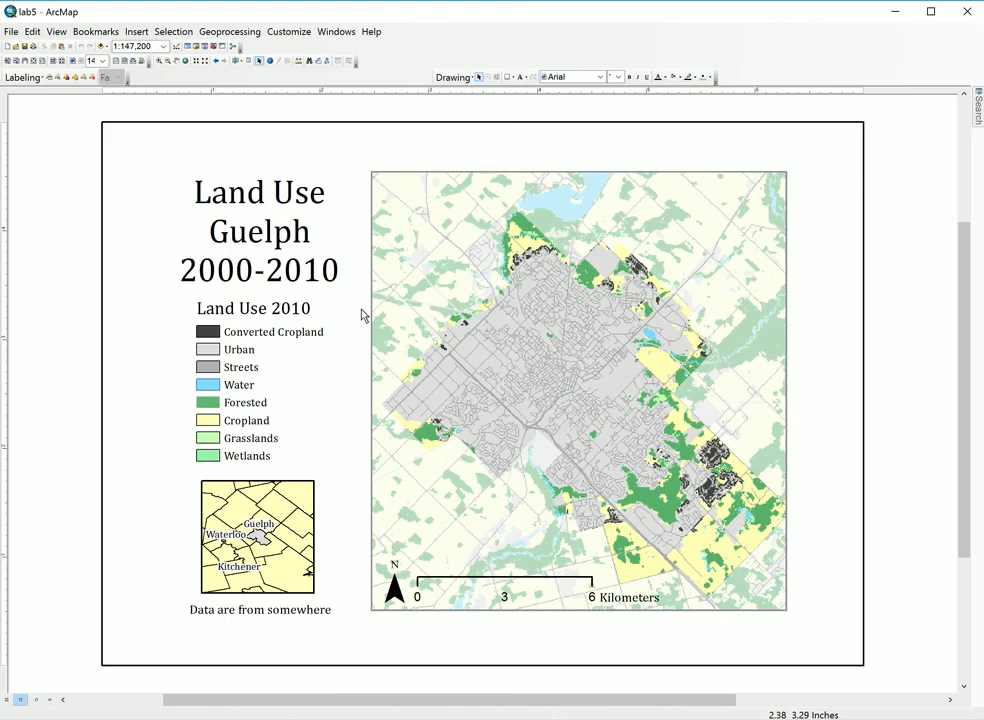
pyautogui.moveTo(368, 324)
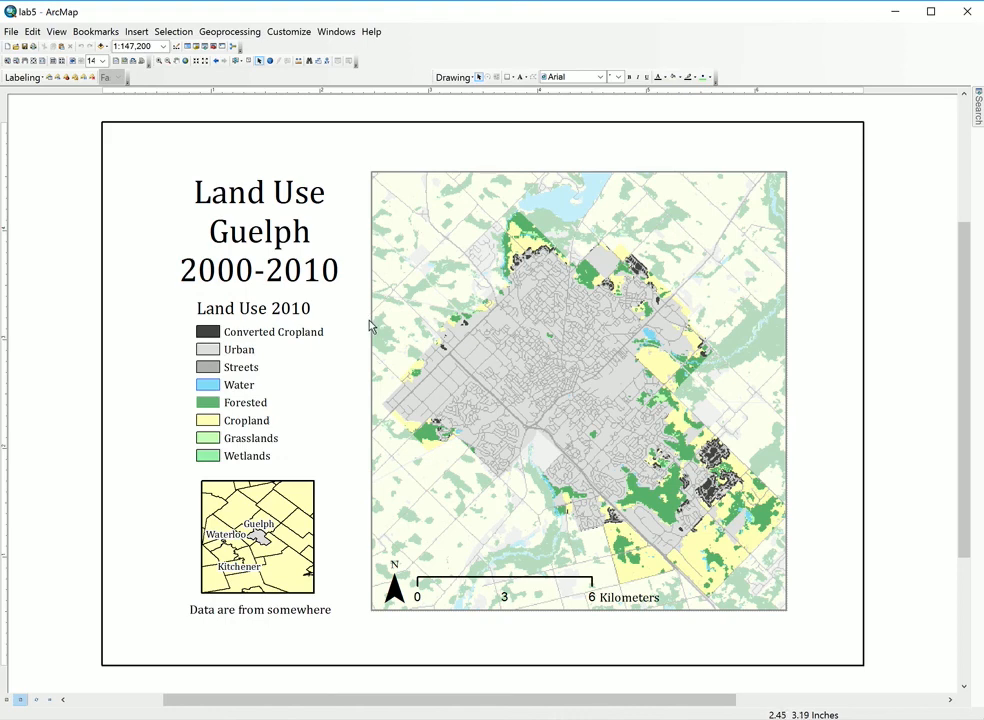